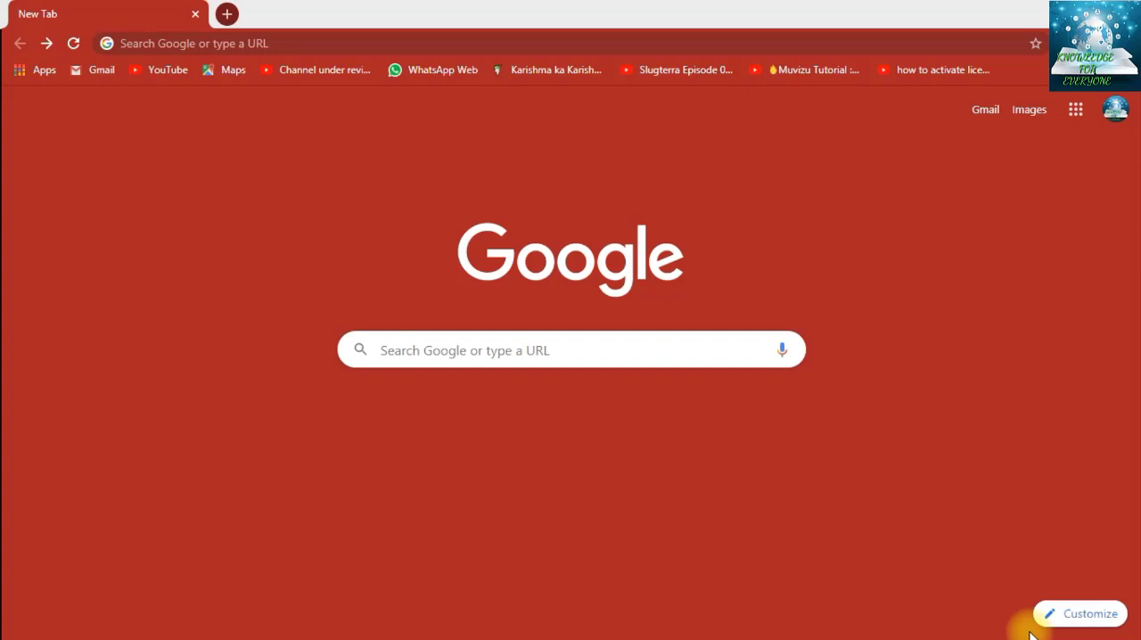
mouse_move(813, 627)
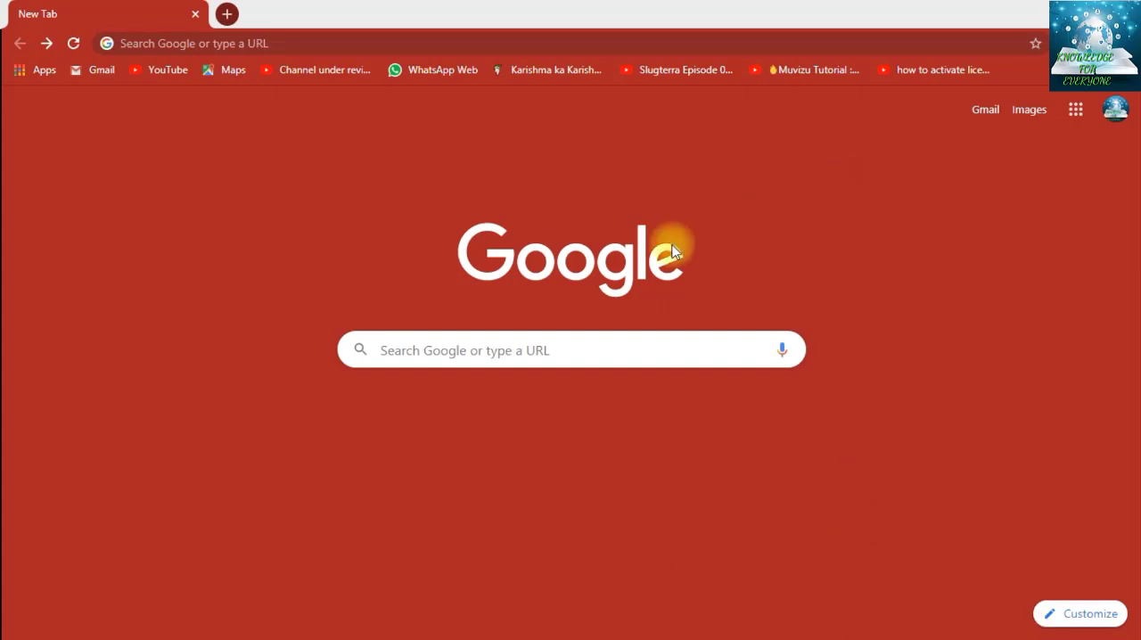
mouse_move(456, 143)
type("pixlr.com")
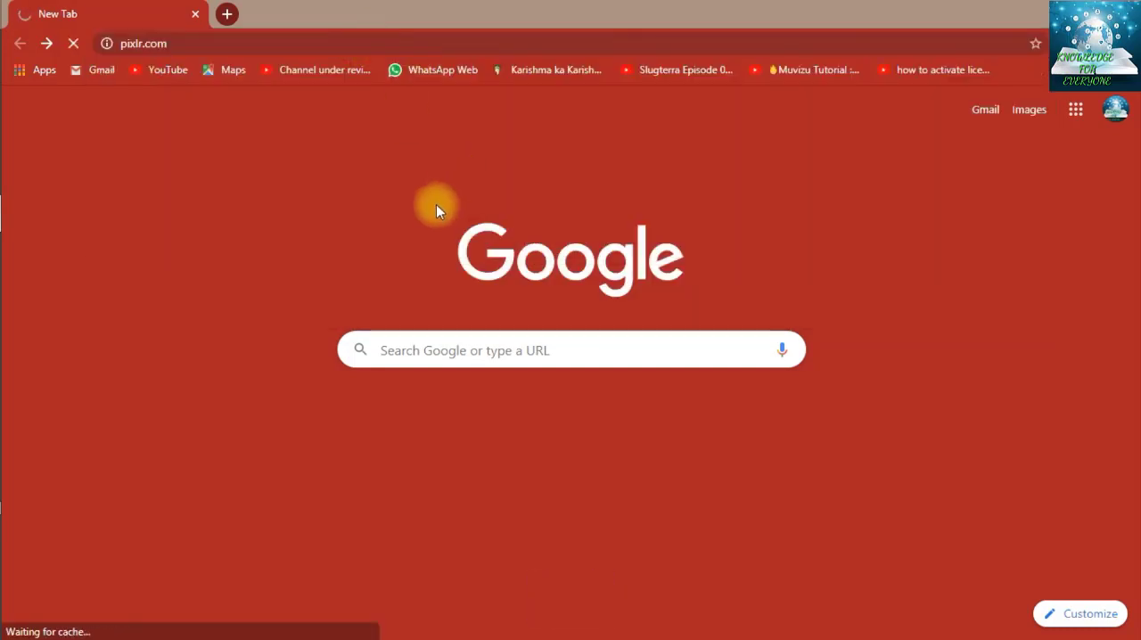
mouse_move(375, 150)
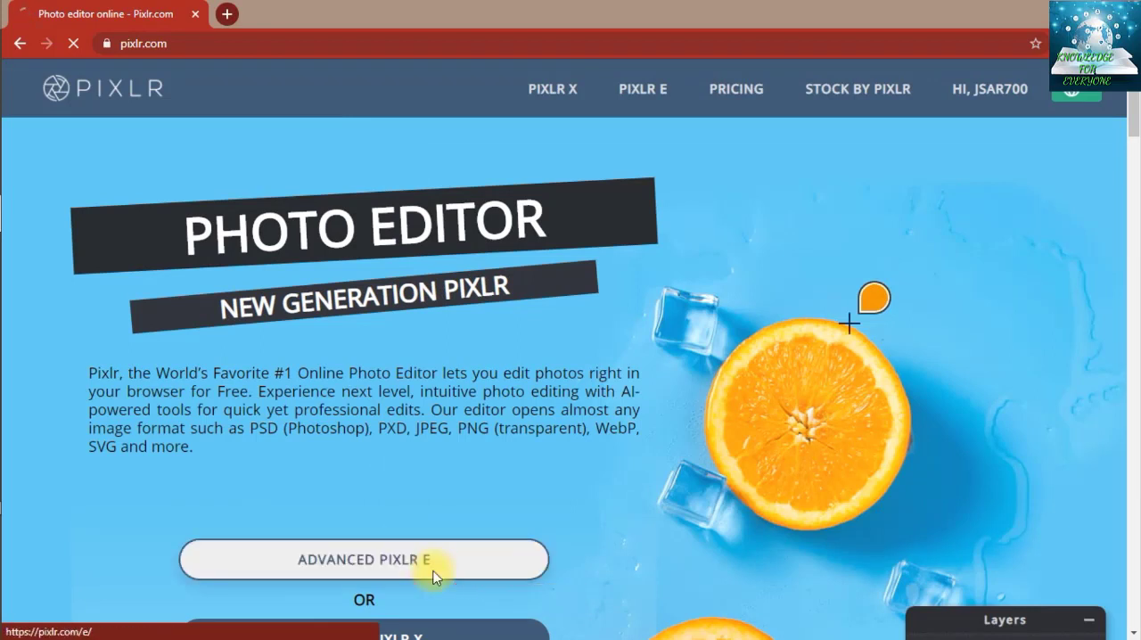
- Launch the advanced Pixlr E editor from the Pixlr site to reach its start screen
left_click(364, 559)
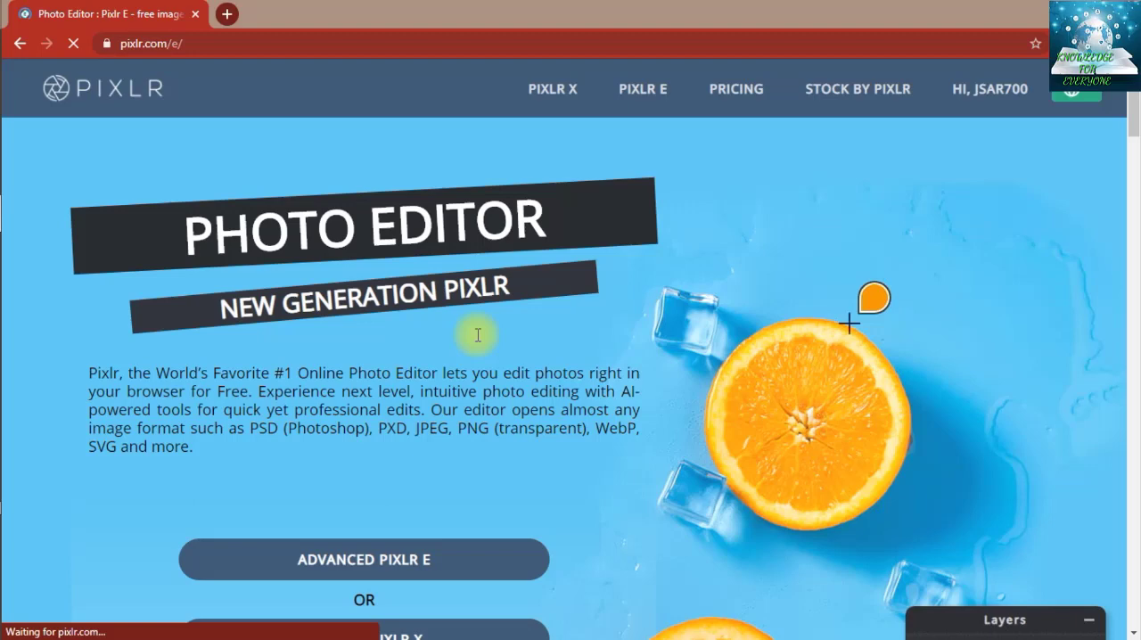
left_click(364, 559)
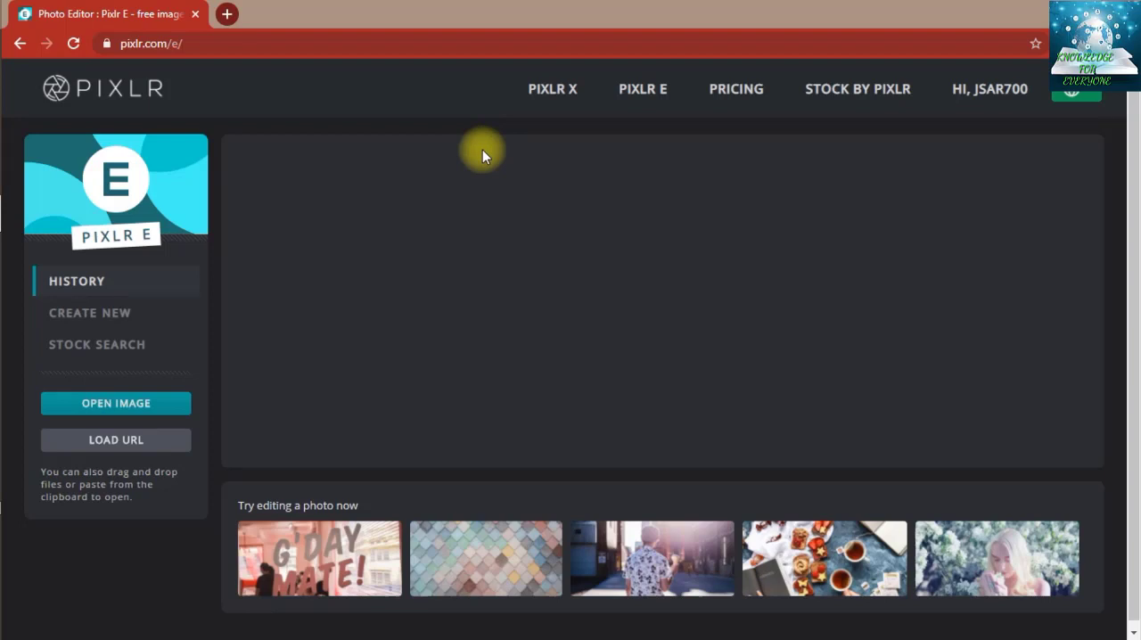
- Show the History list of recently edited images on the start screen
left_click(76, 280)
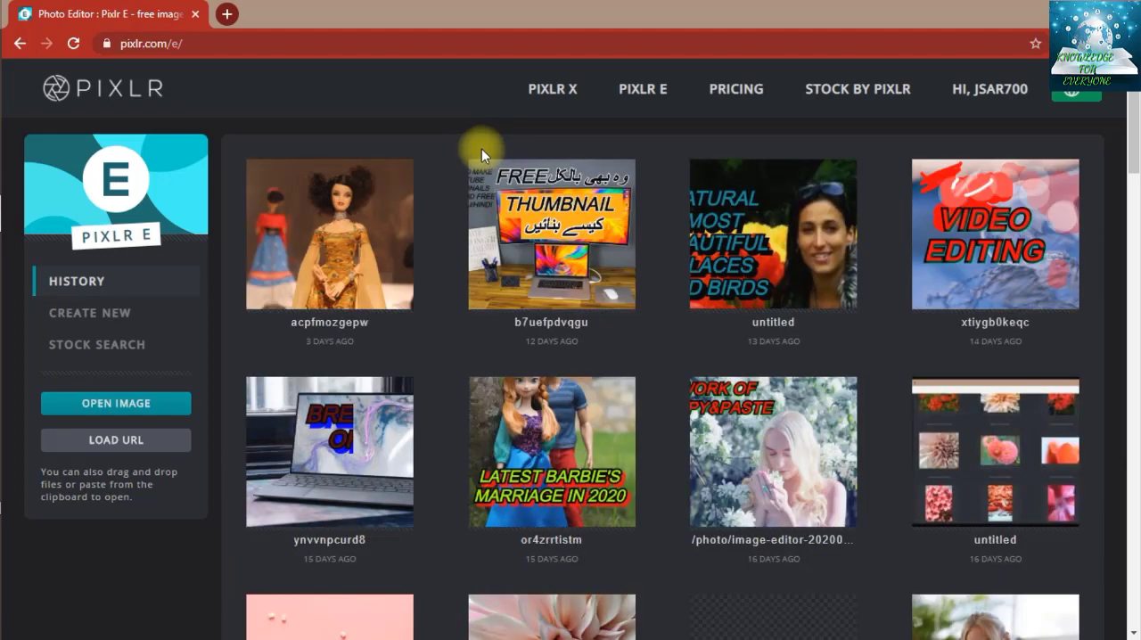
mouse_move(383, 181)
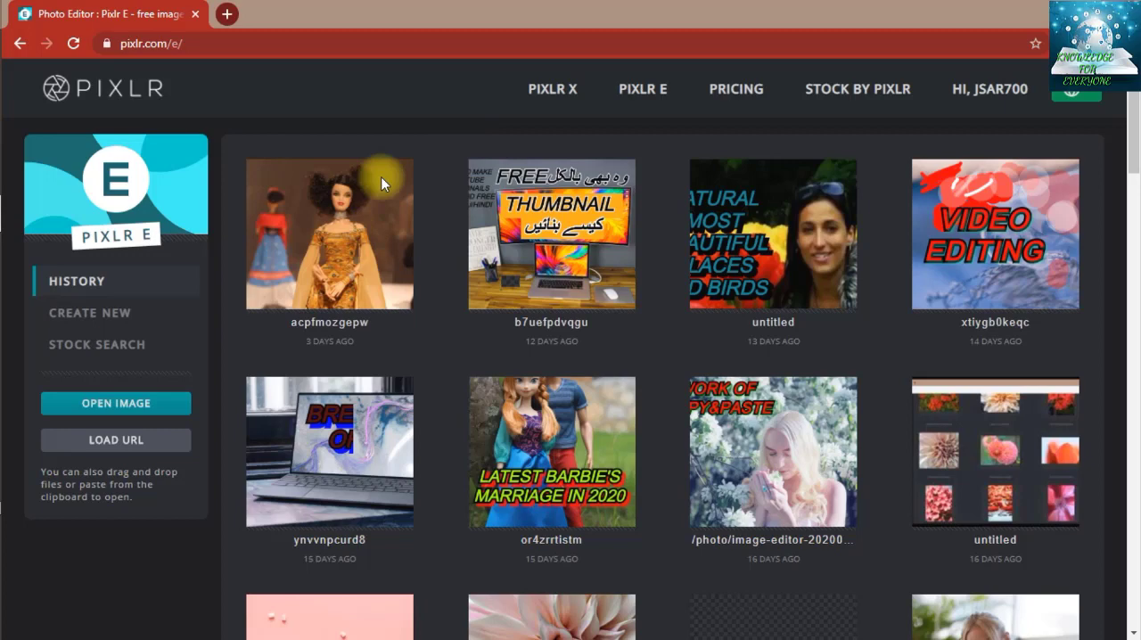
mouse_move(312, 307)
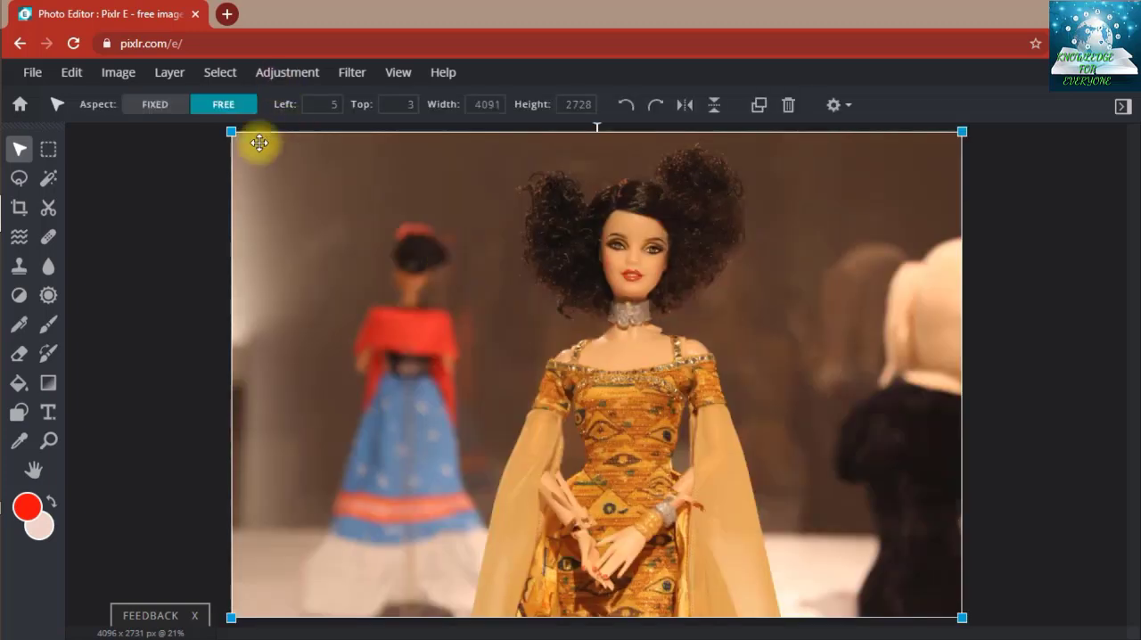
mouse_move(62, 164)
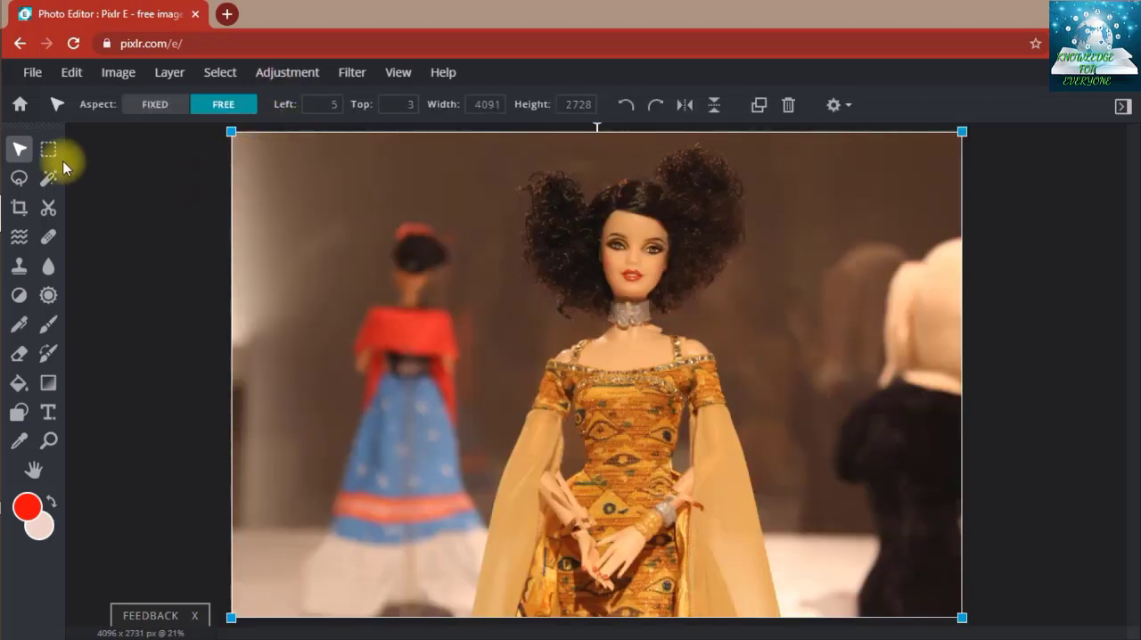
mouse_move(48, 149)
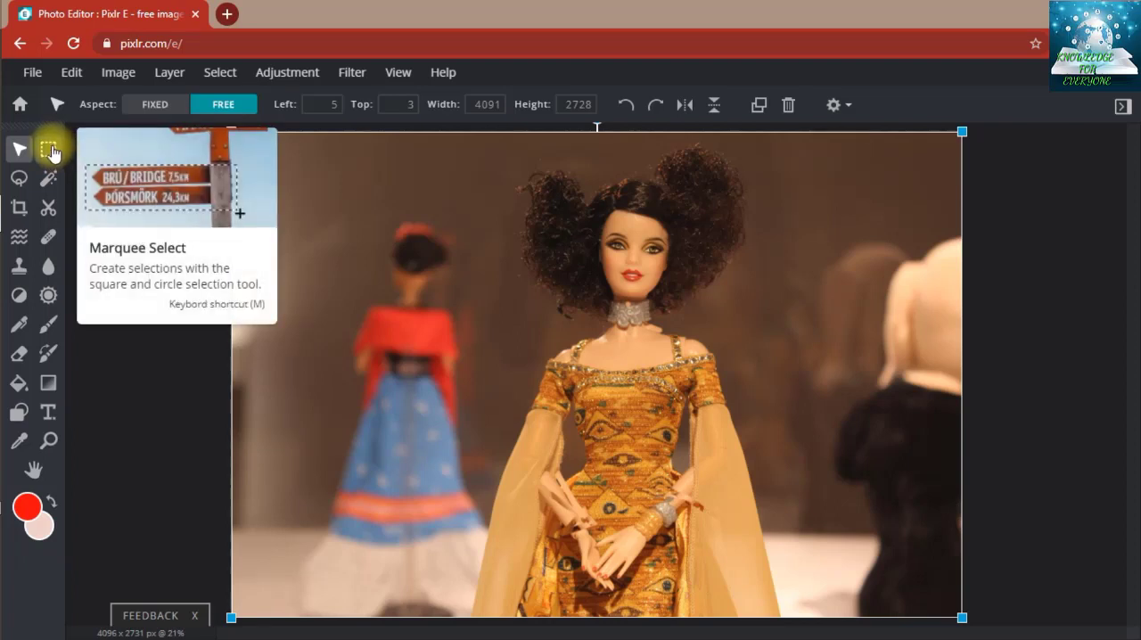
- Marquee-select a small rectangle around the necklace and copy-paste it as a new piece
left_click(48, 149)
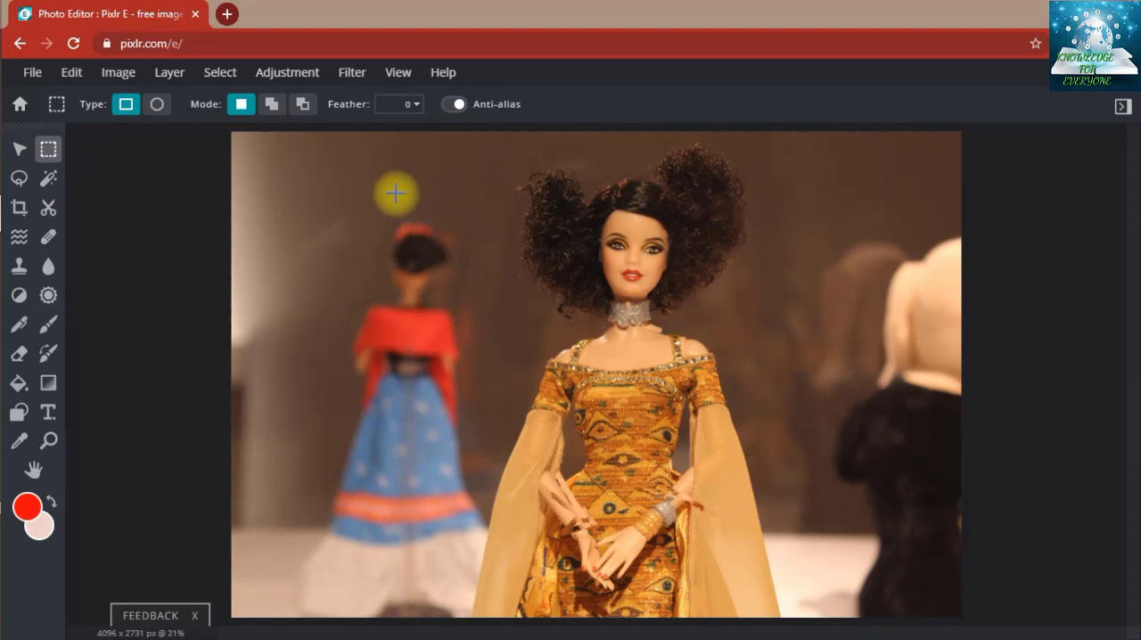
mouse_move(532, 325)
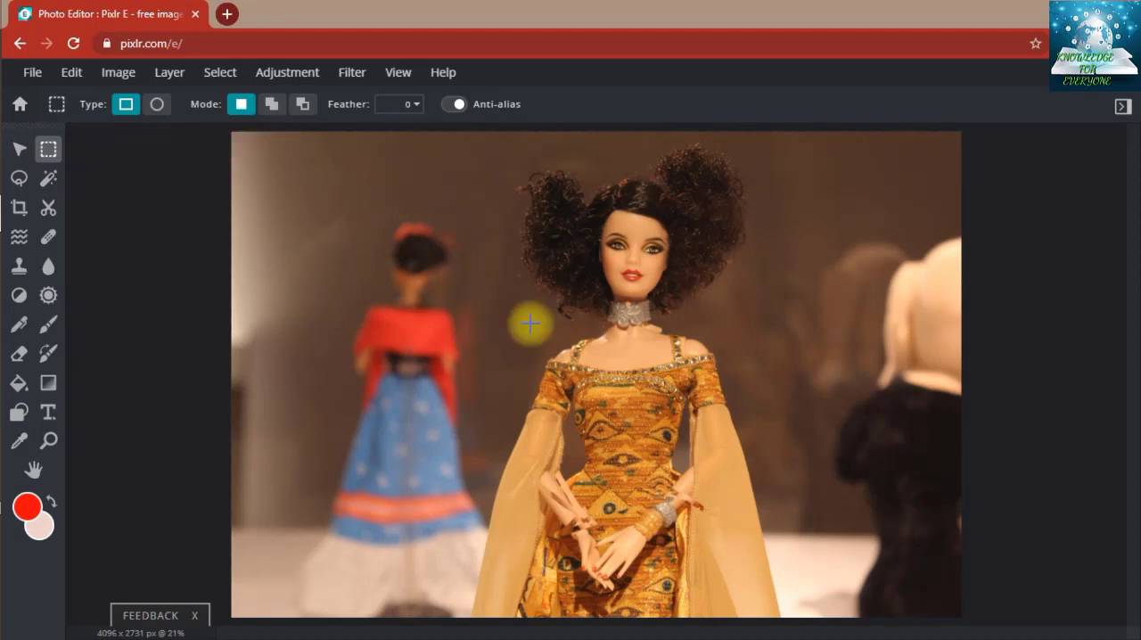
mouse_move(606, 306)
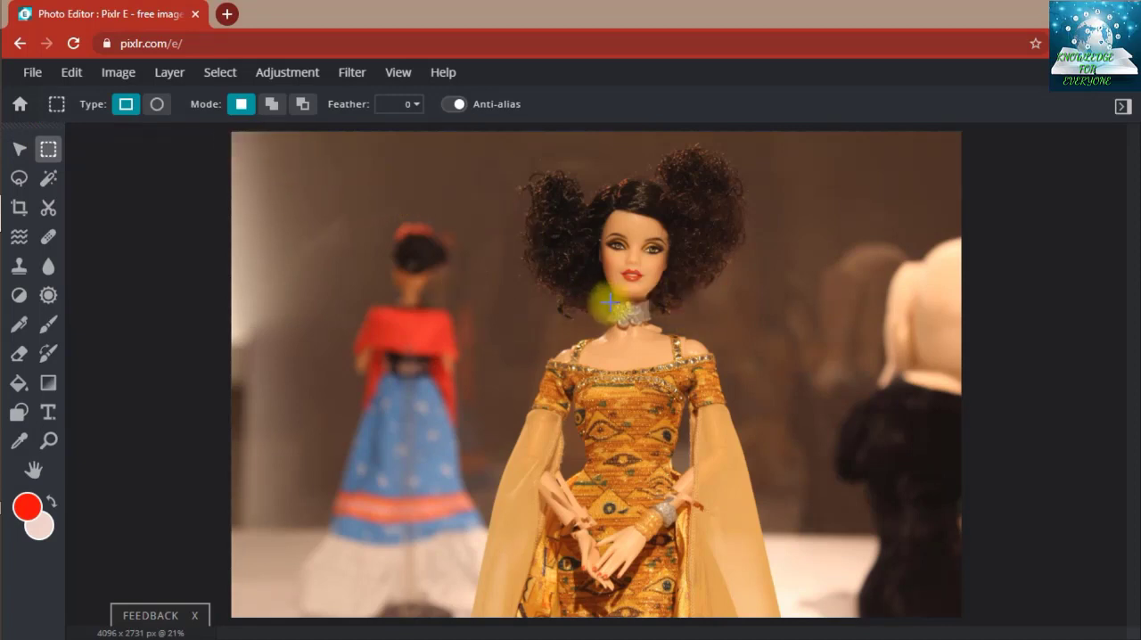
left_click_drag(610, 303, 675, 335)
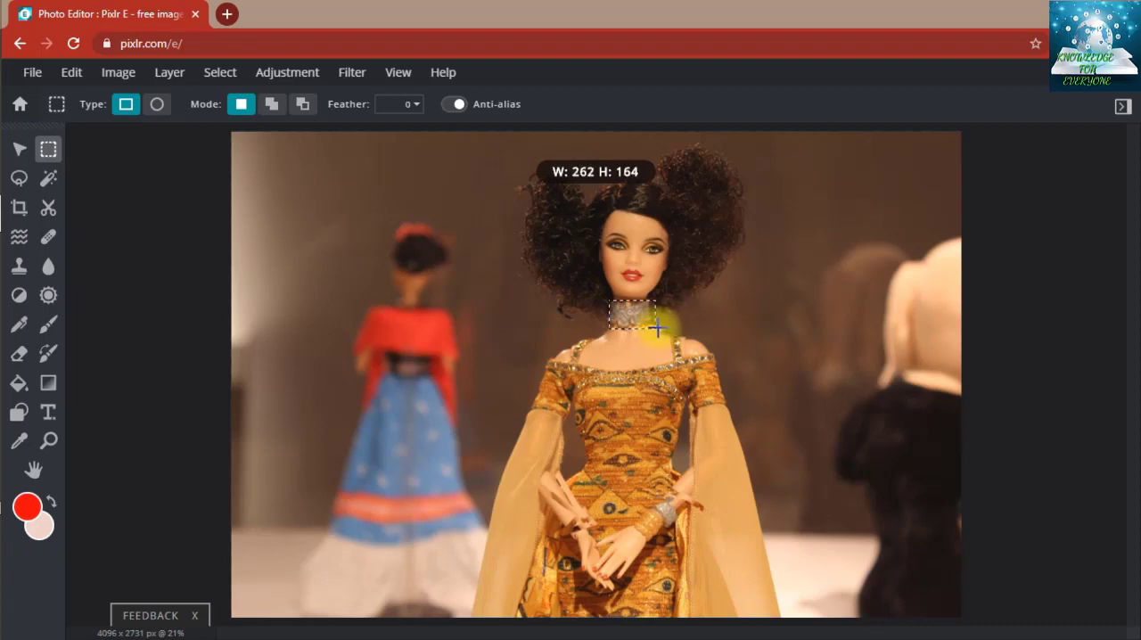
mouse_move(681, 232)
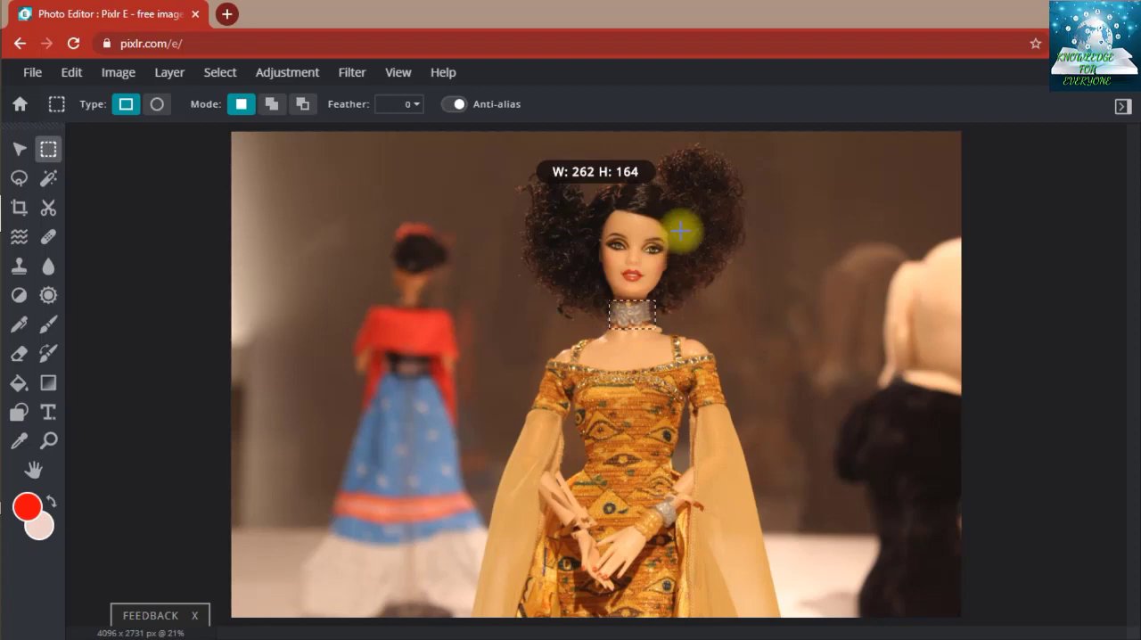
key("ctrl+c")
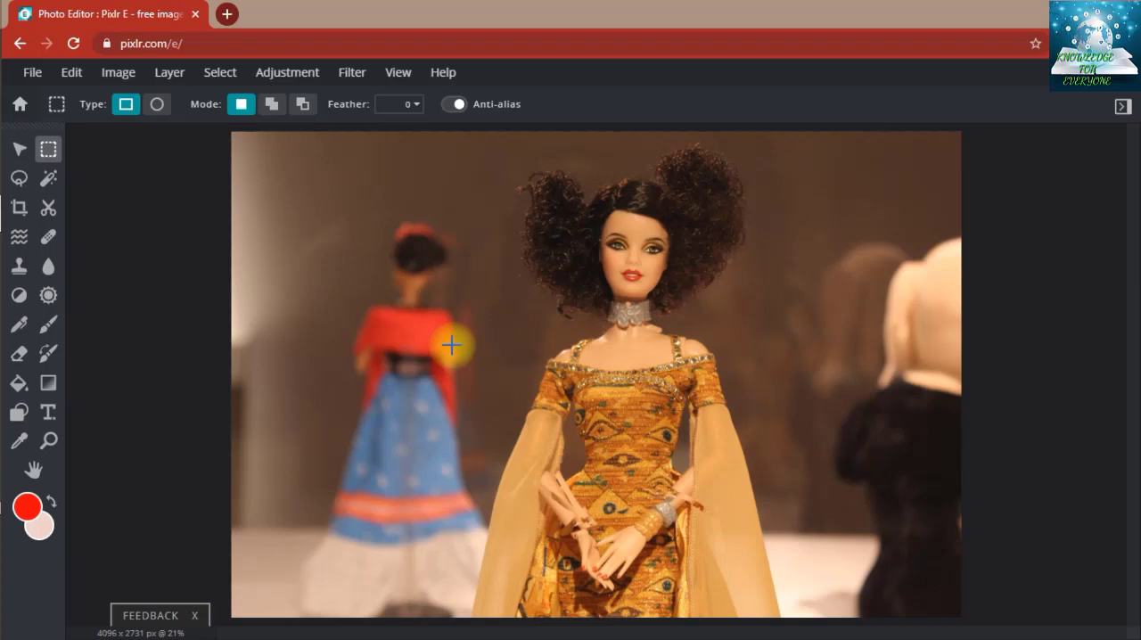
key("ctrl+v")
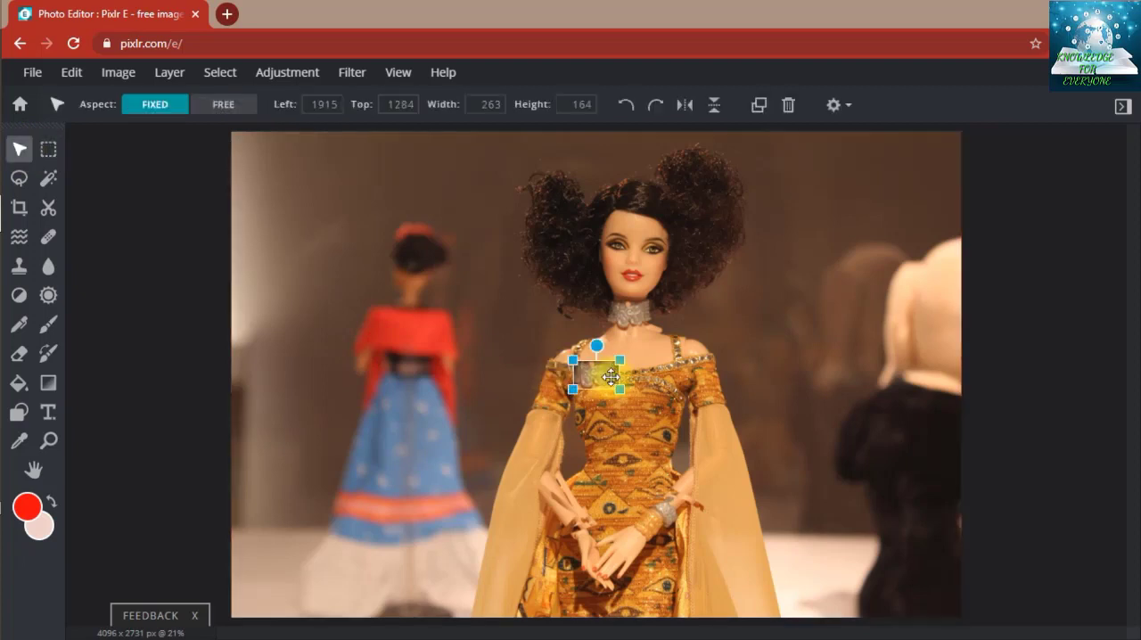
- Drag the pasted necklace piece onto the background doll and scale it up over her upper body
left_click_drag(597, 371, 473, 303)
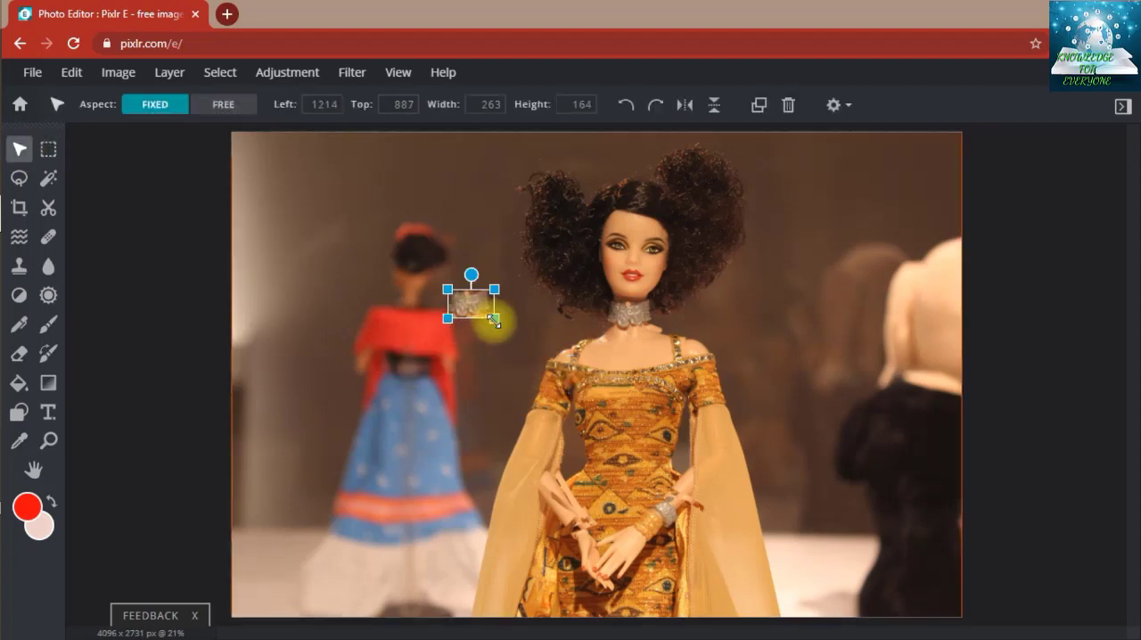
left_click_drag(492, 318, 543, 348)
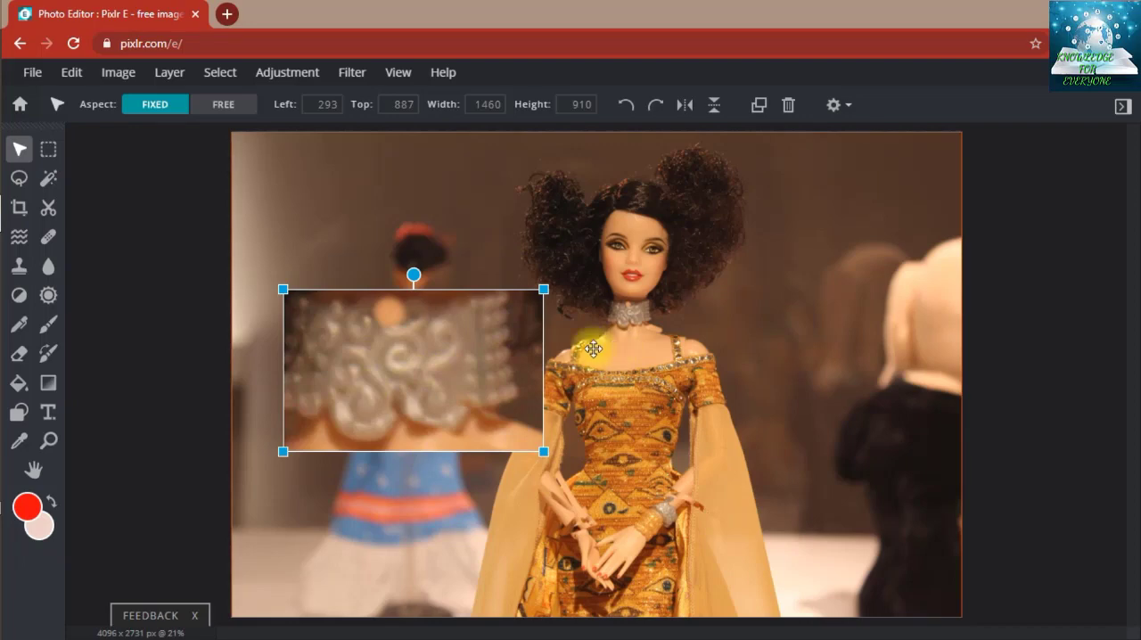
mouse_move(490, 314)
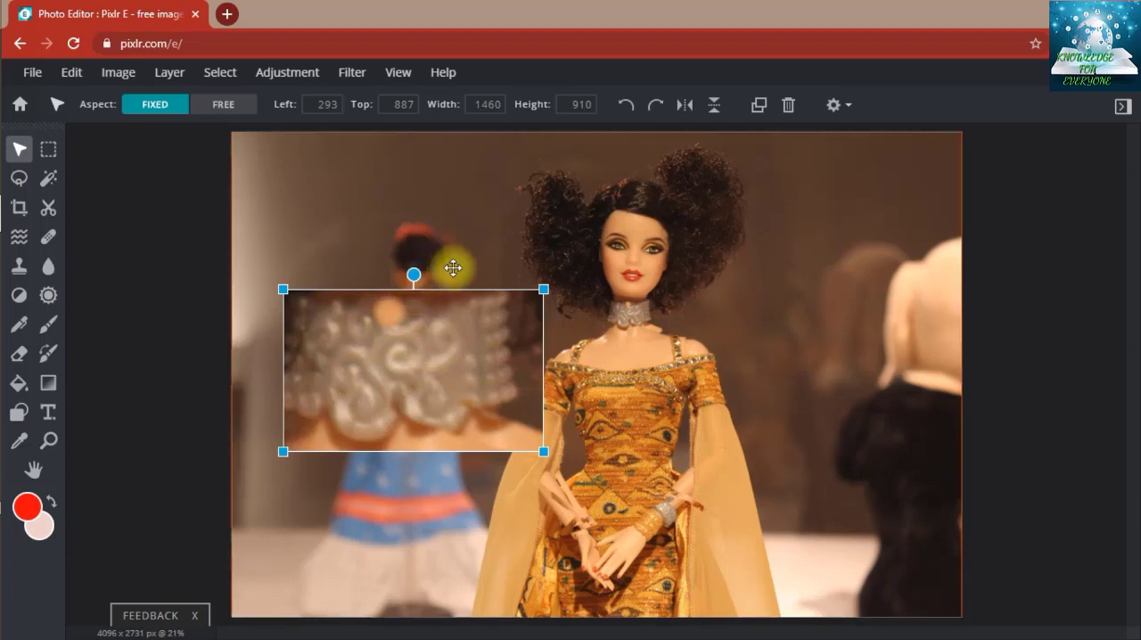
mouse_move(214, 253)
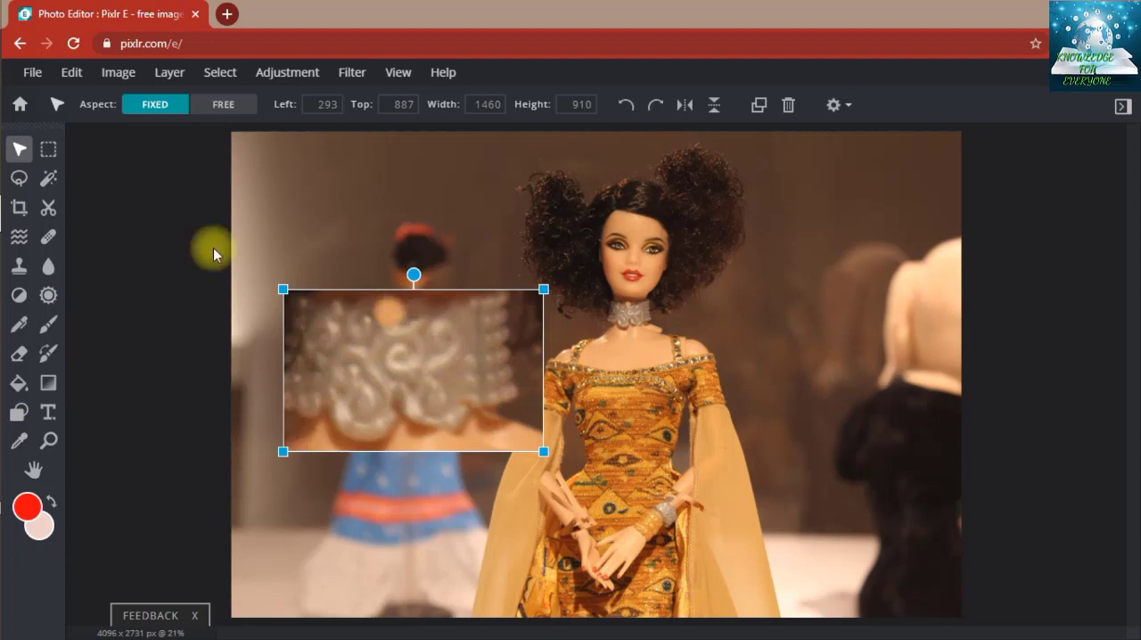
- Return to the Marquee tool (M) and outline a rectangle over the top of the doll's hair
left_click(48, 150)
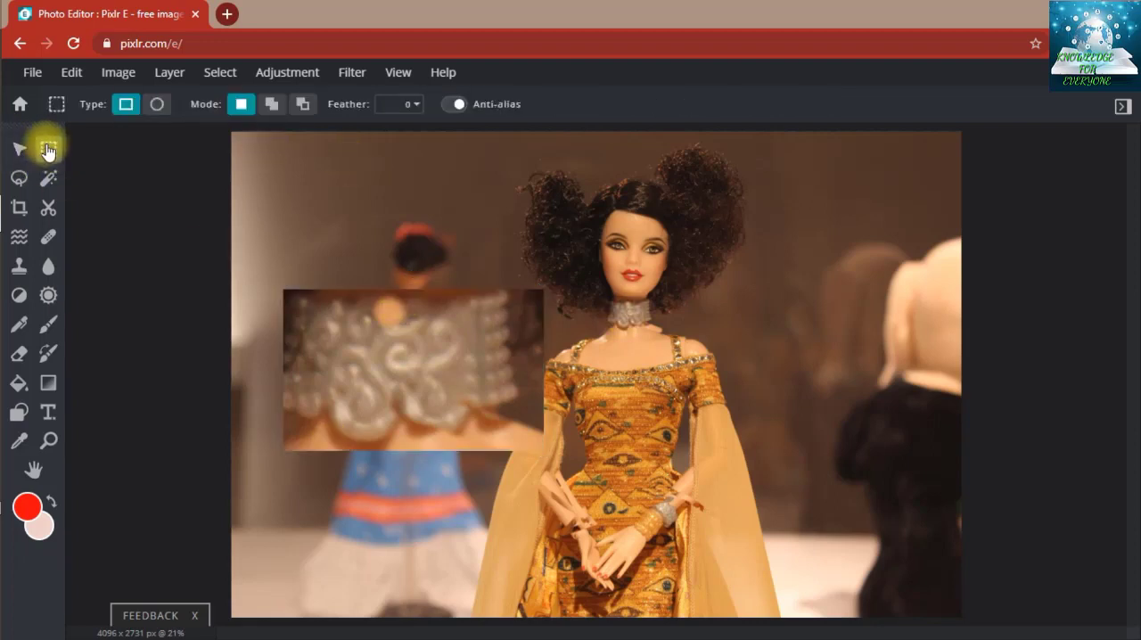
left_click(48, 150)
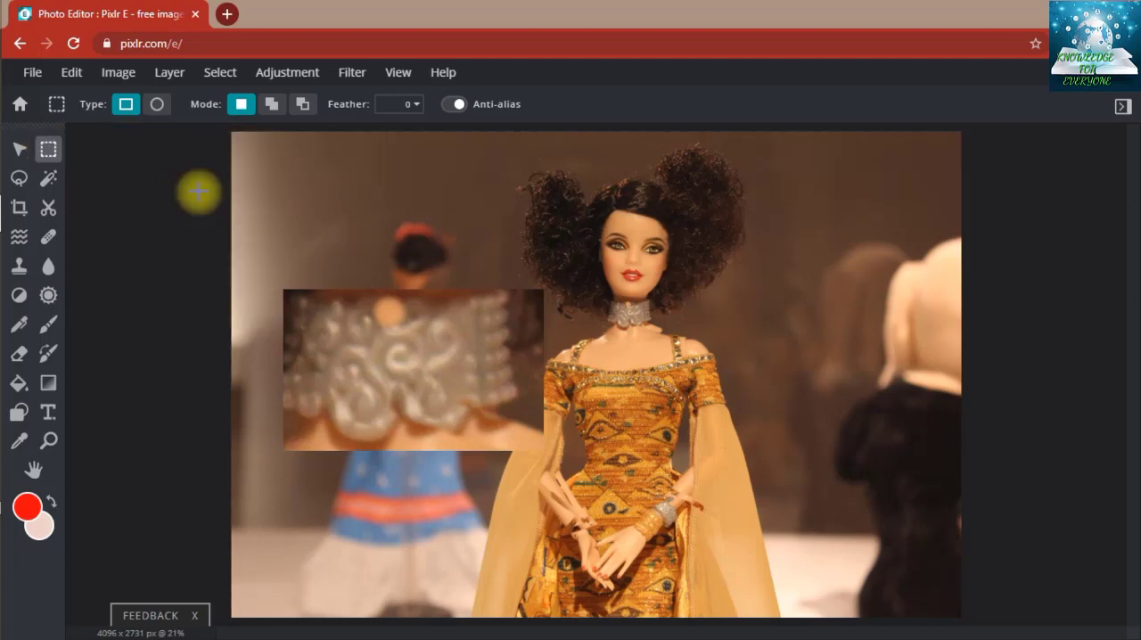
mouse_move(569, 295)
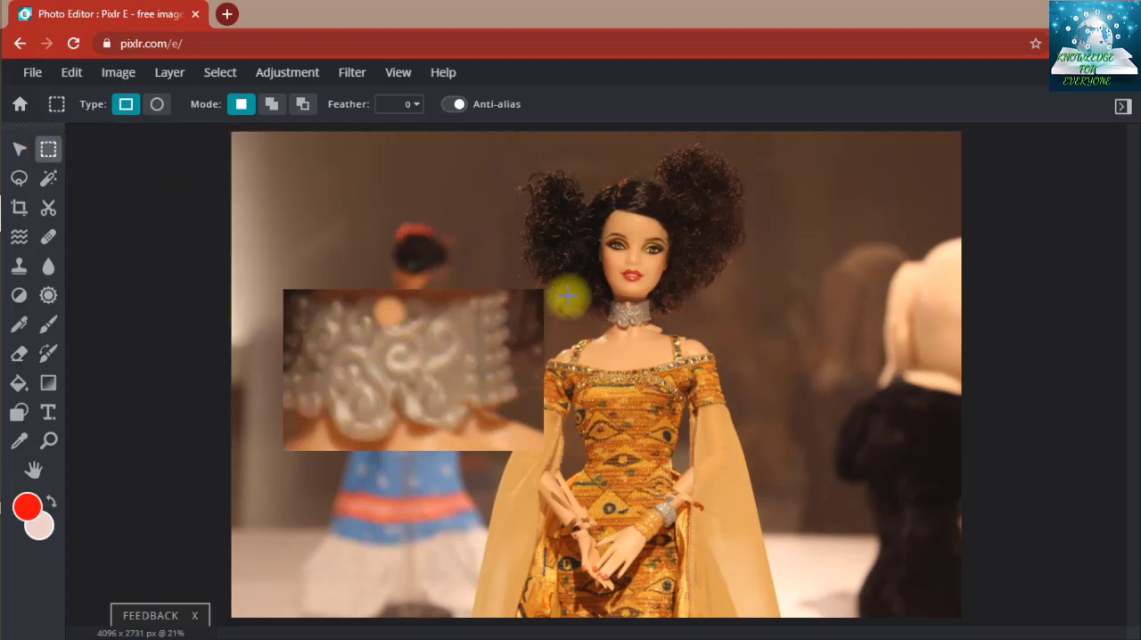
key("m")
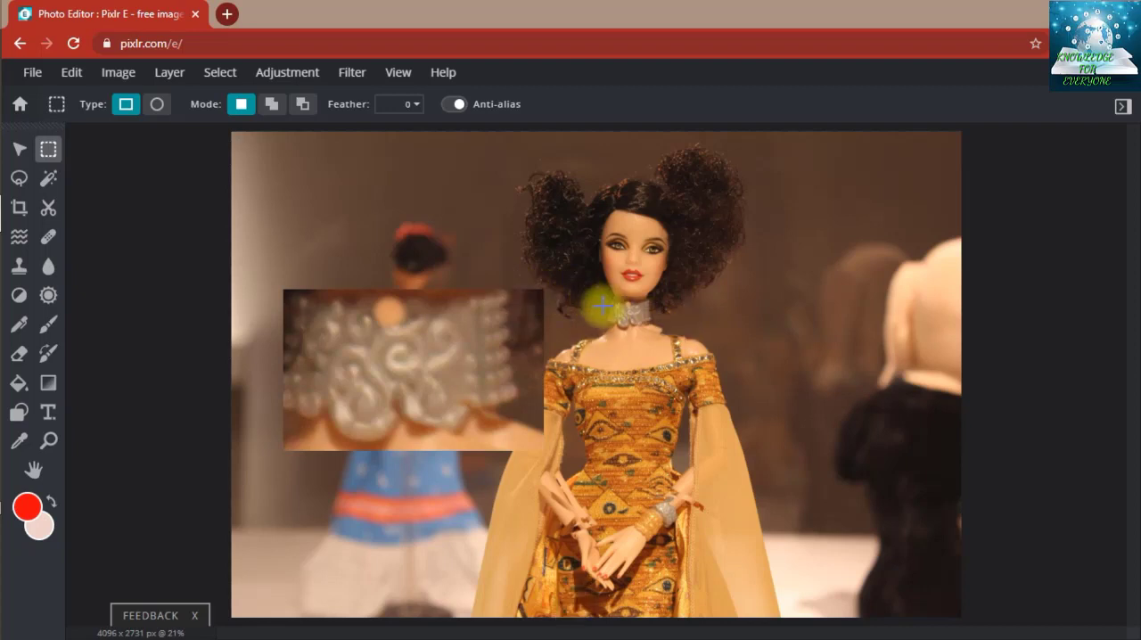
mouse_move(699, 515)
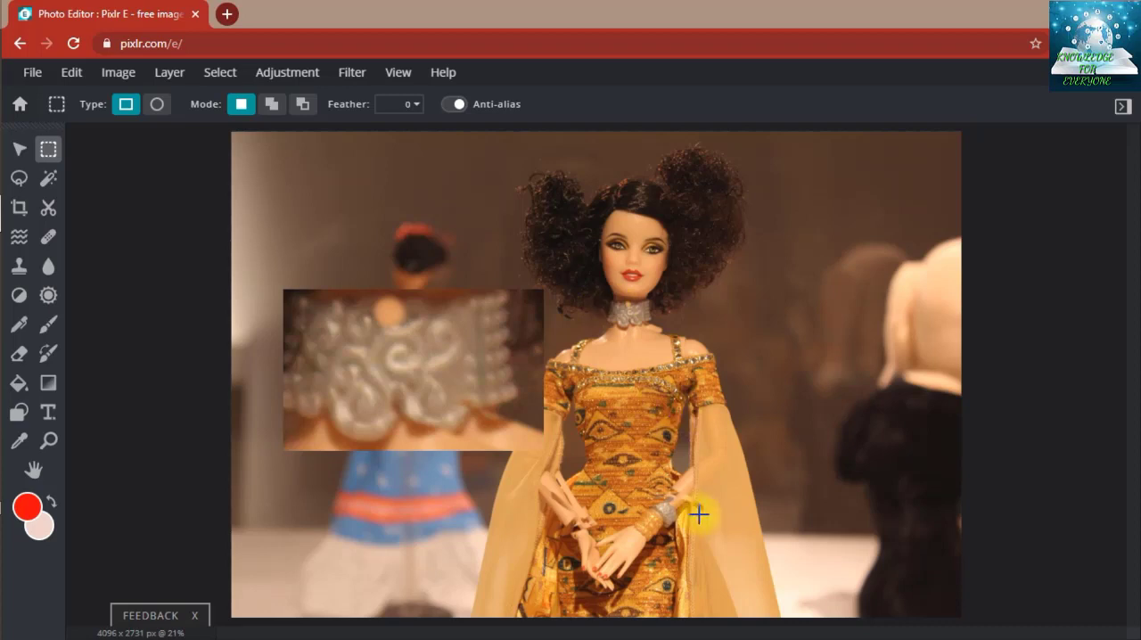
mouse_move(657, 507)
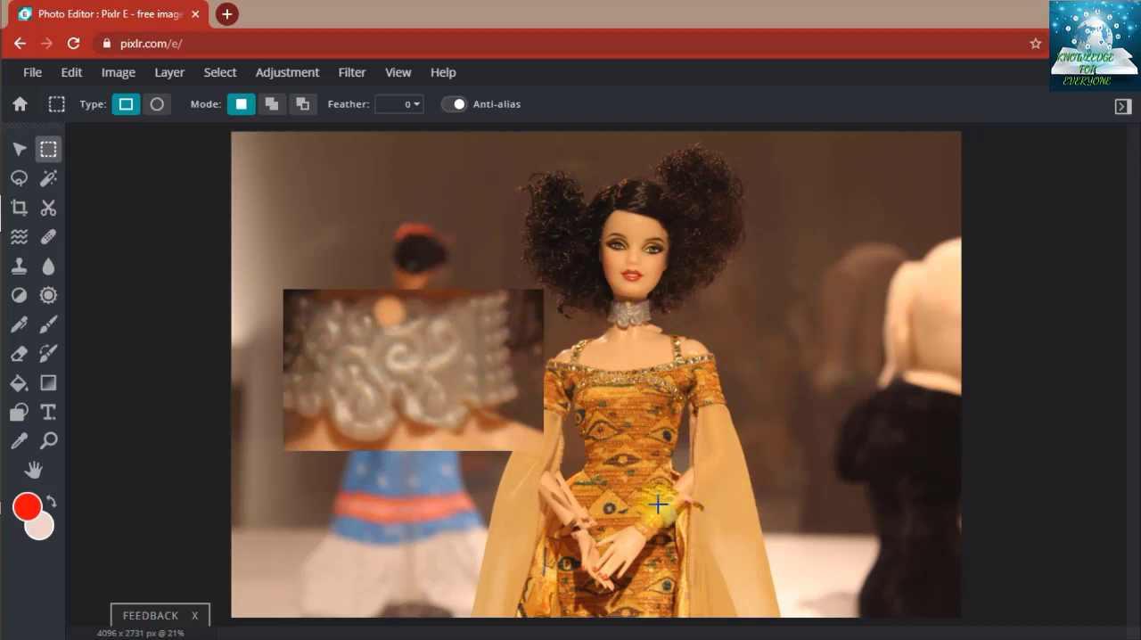
mouse_move(622, 506)
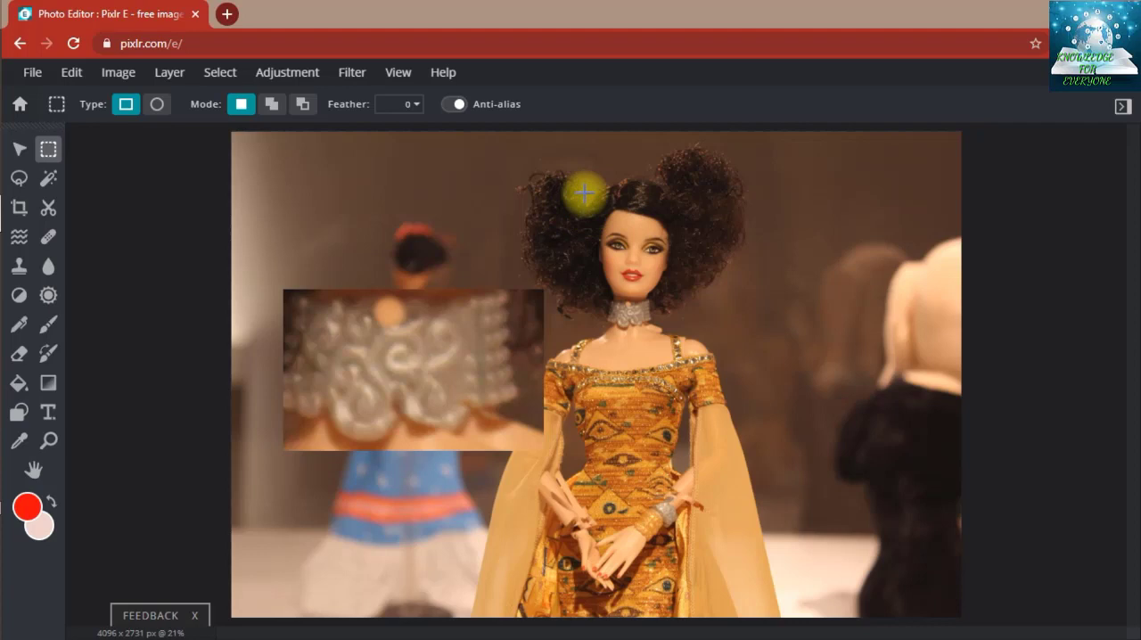
left_click_drag(585, 195, 615, 199)
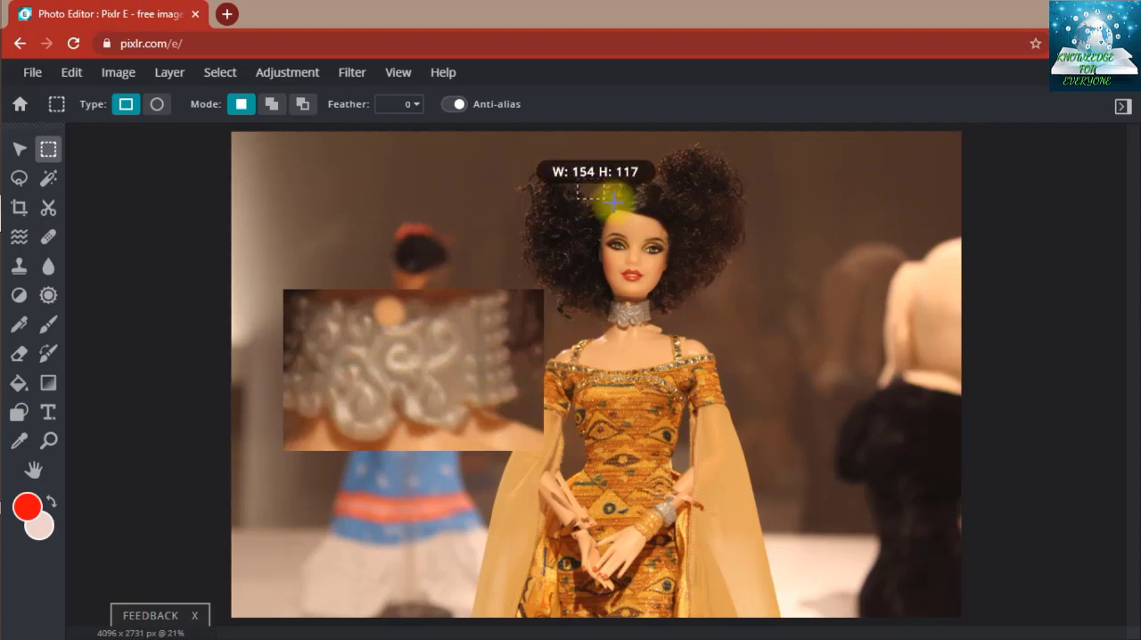
left_click_drag(610, 198, 679, 230)
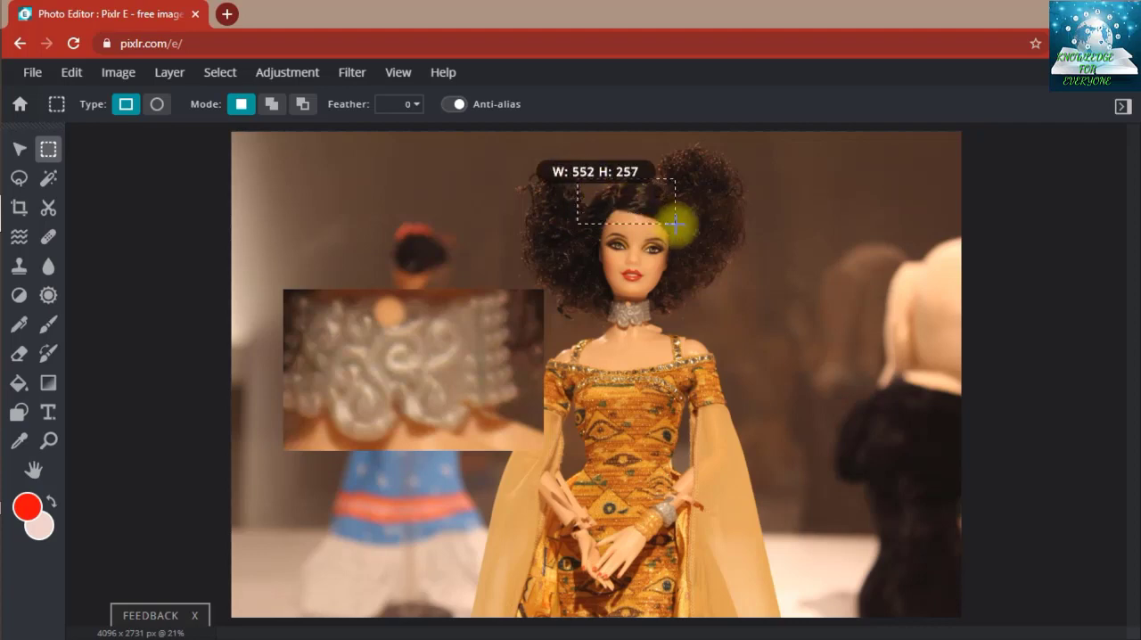
left_click_drag(678, 228, 535, 164)
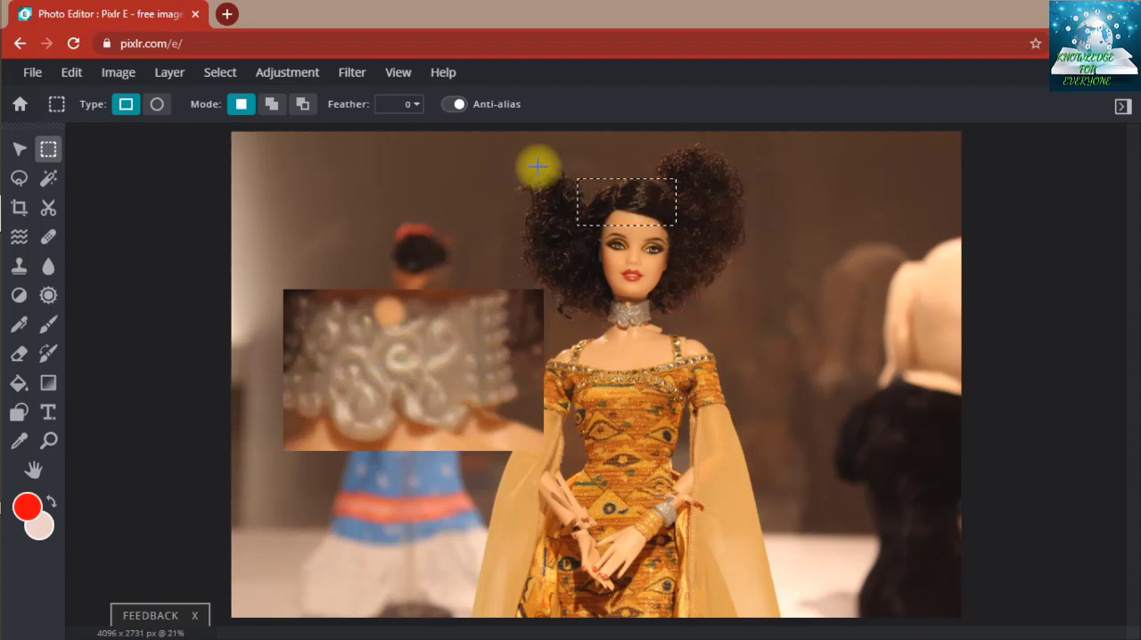
- Adjust the selection options and reposition the rectangle on the hair
left_click(303, 103)
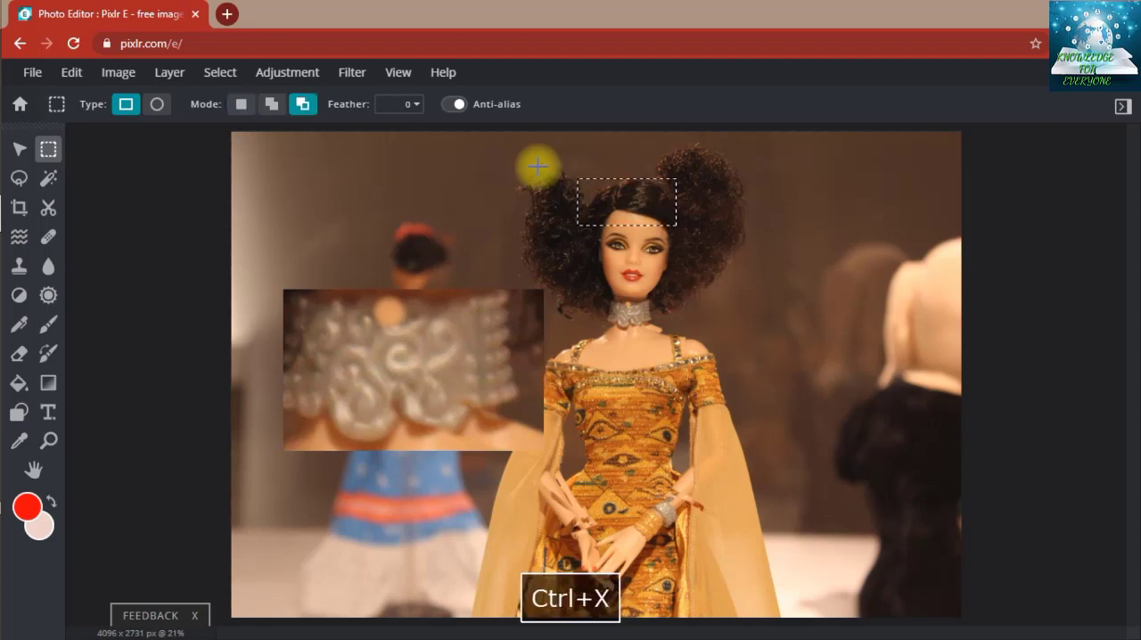
left_click(241, 103)
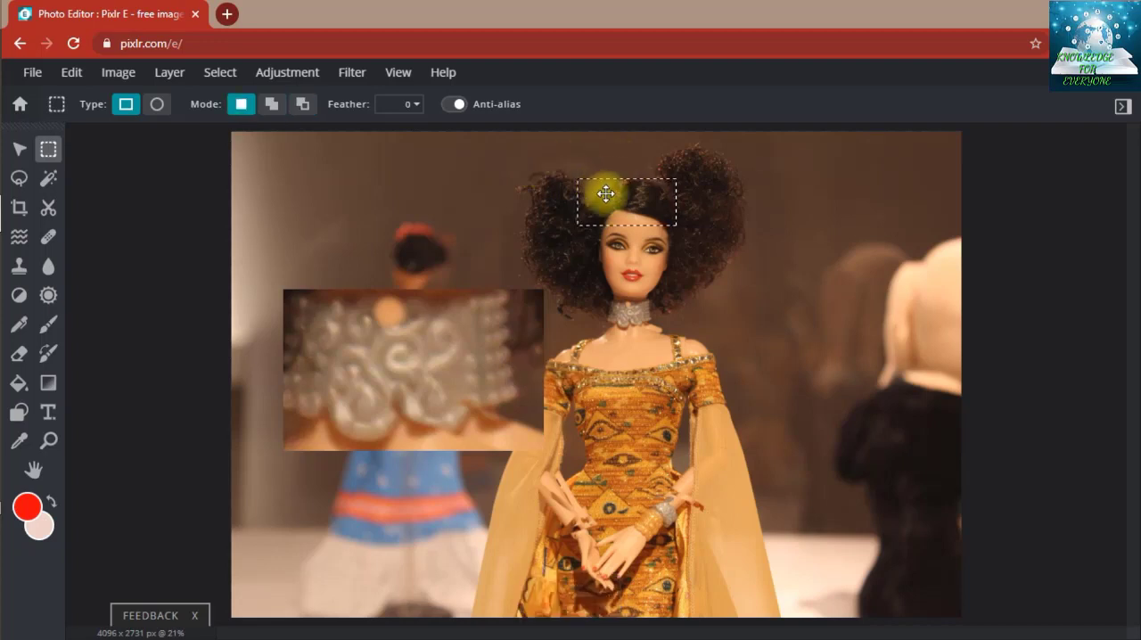
left_click_drag(606, 194, 654, 274)
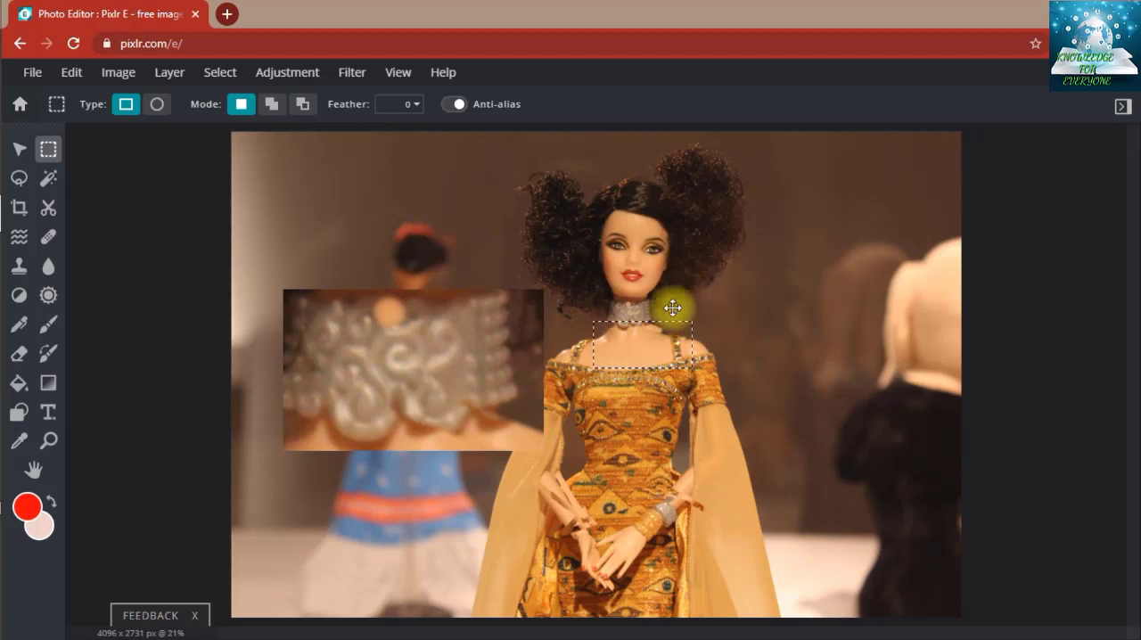
- Outline rectangles on the dress bodice, copying each, then drop the selection
left_click_drag(674, 307, 649, 414)
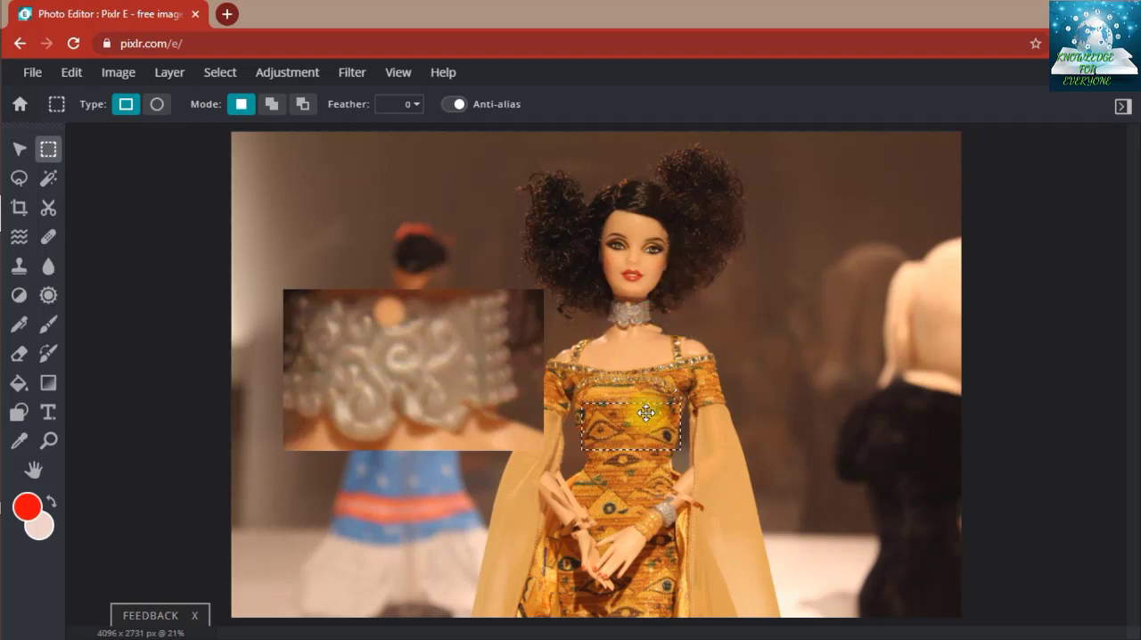
key("ctrl+c")
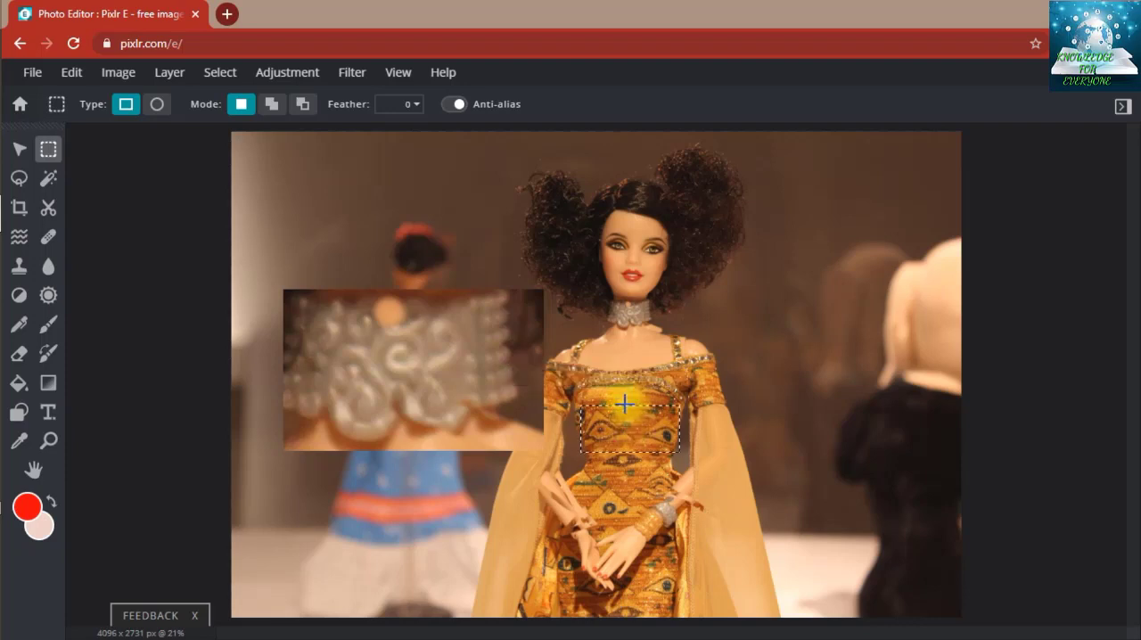
left_click_drag(623, 406, 656, 419)
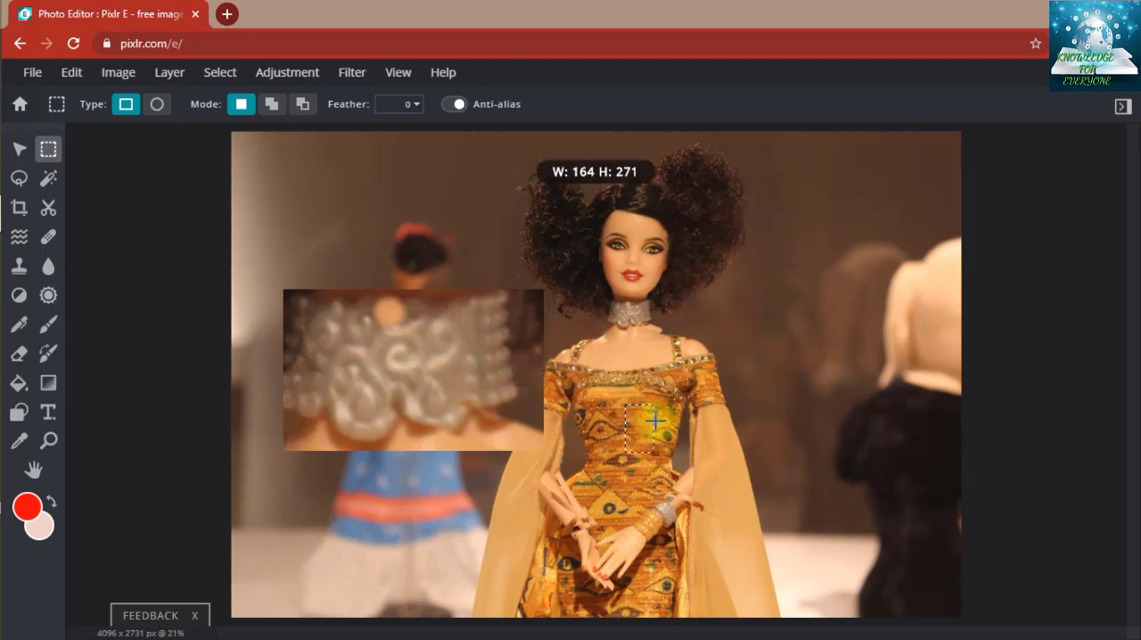
key("ctrl+c")
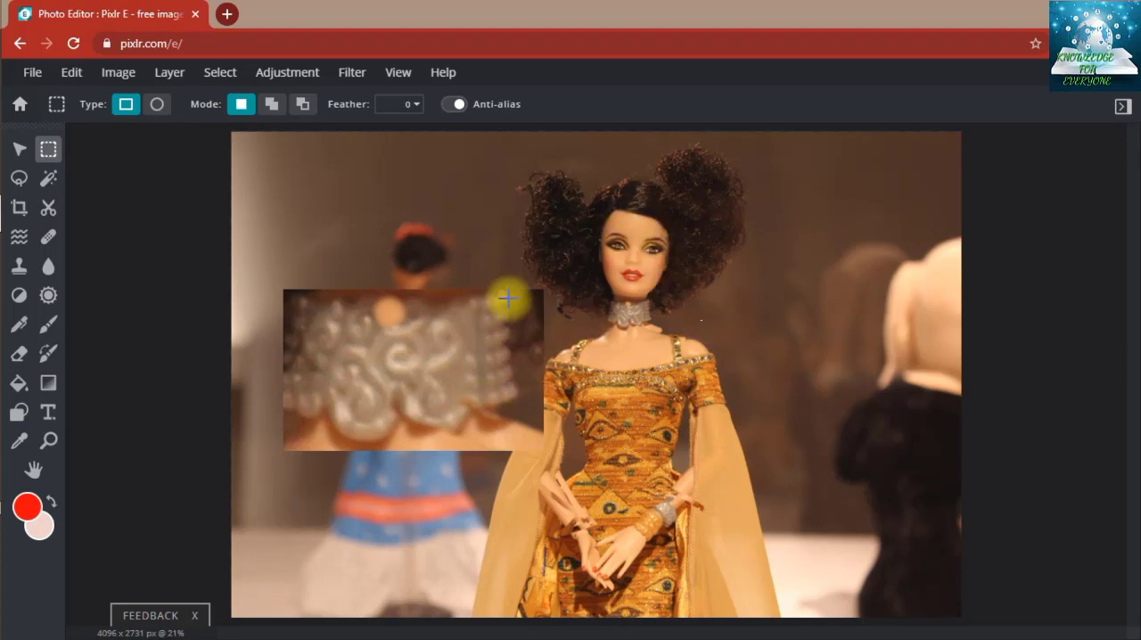
mouse_move(542, 261)
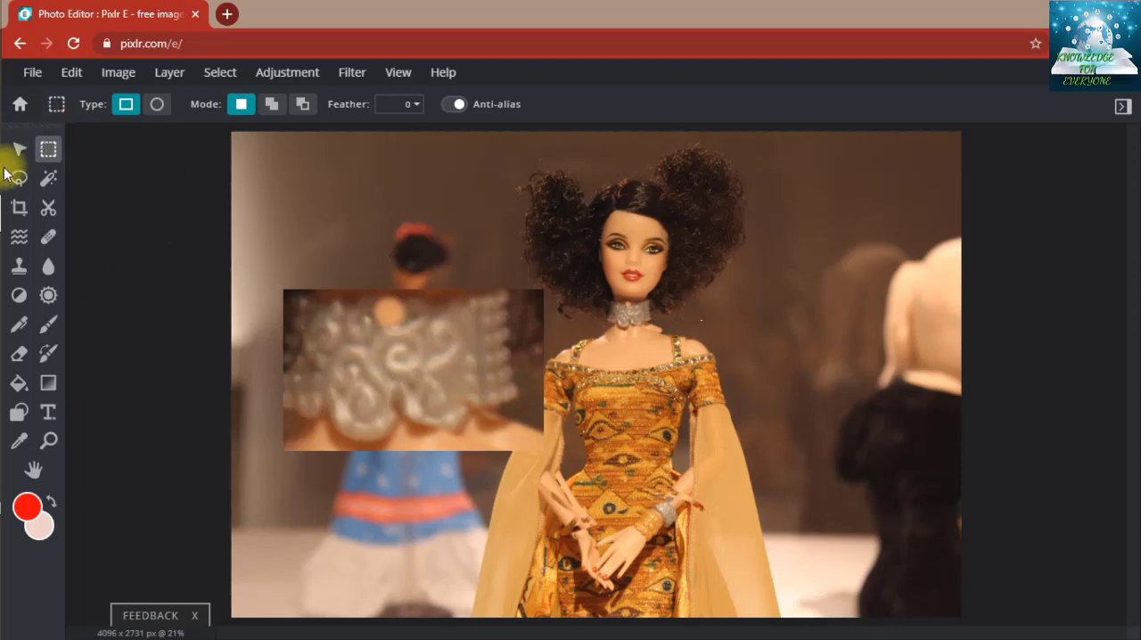
mouse_move(20, 177)
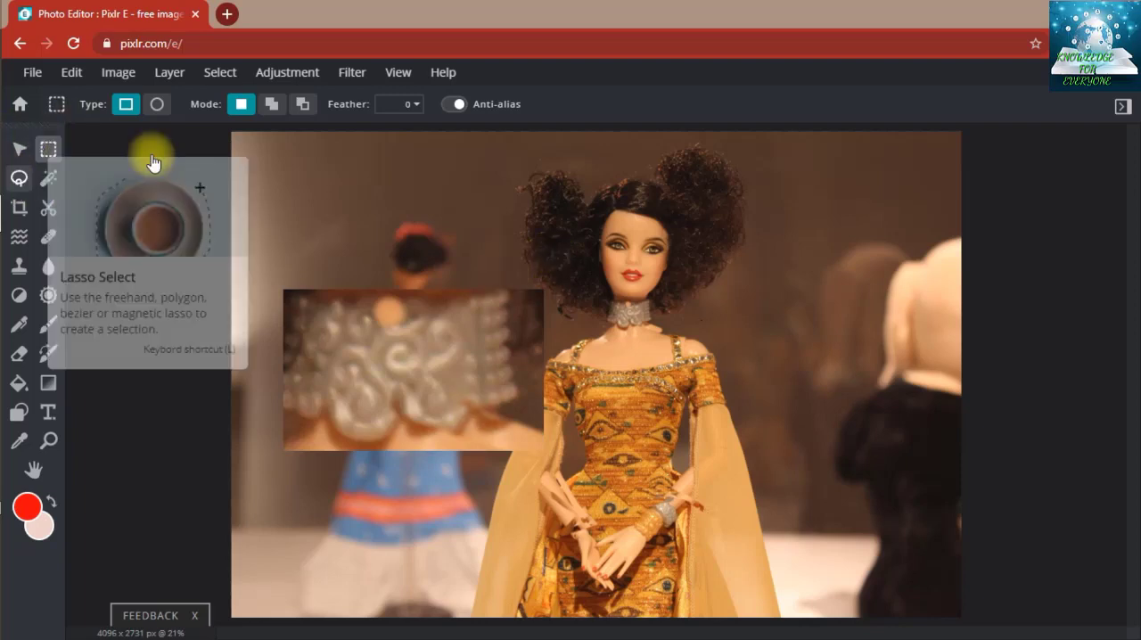
mouse_move(17, 178)
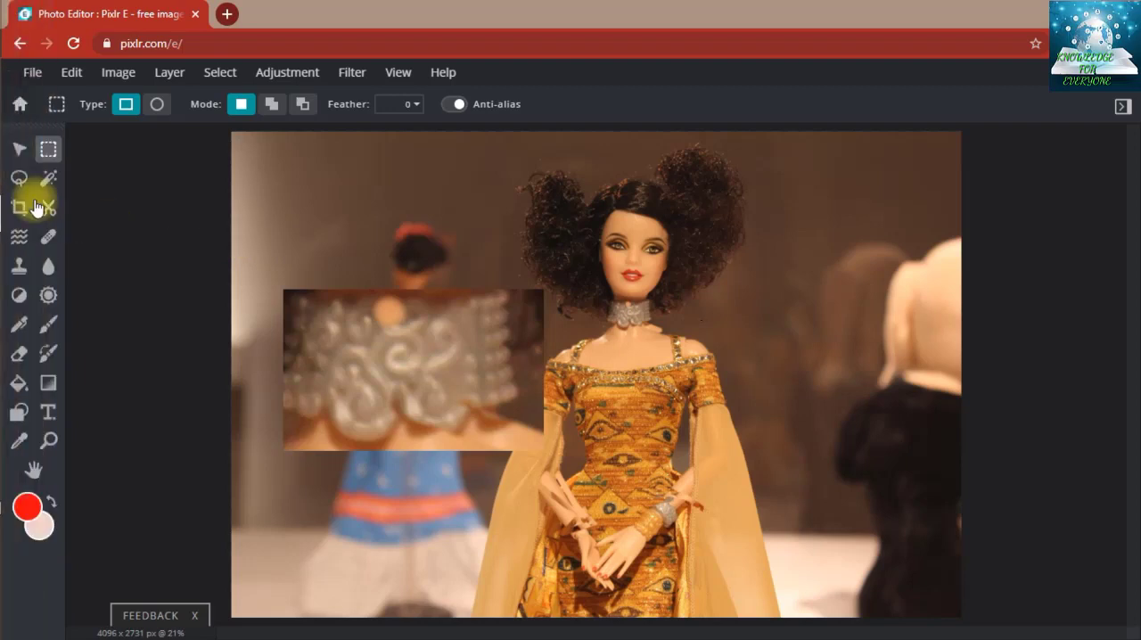
mouse_move(19, 178)
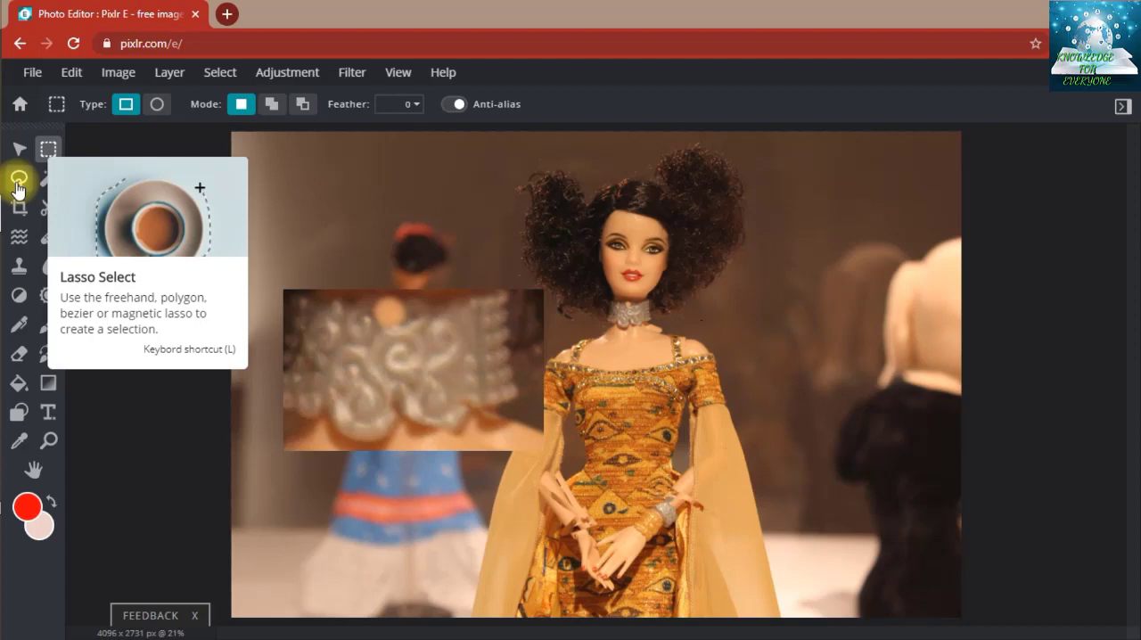
- Lasso the peach circle on the silver patch and copy-paste it as a new piece
left_click(18, 178)
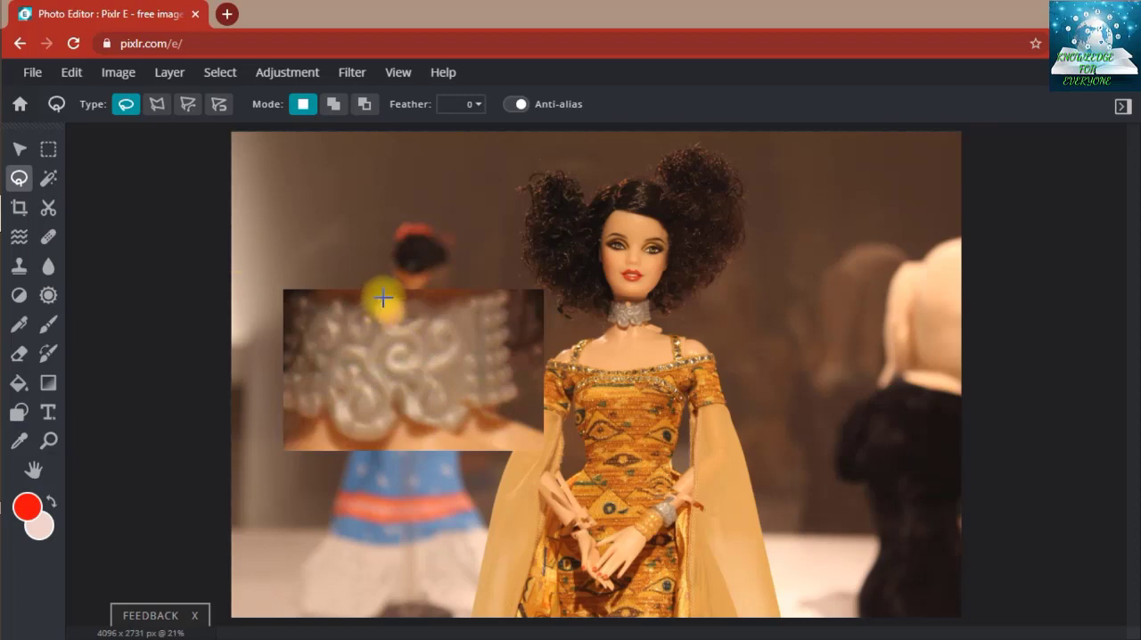
mouse_move(403, 317)
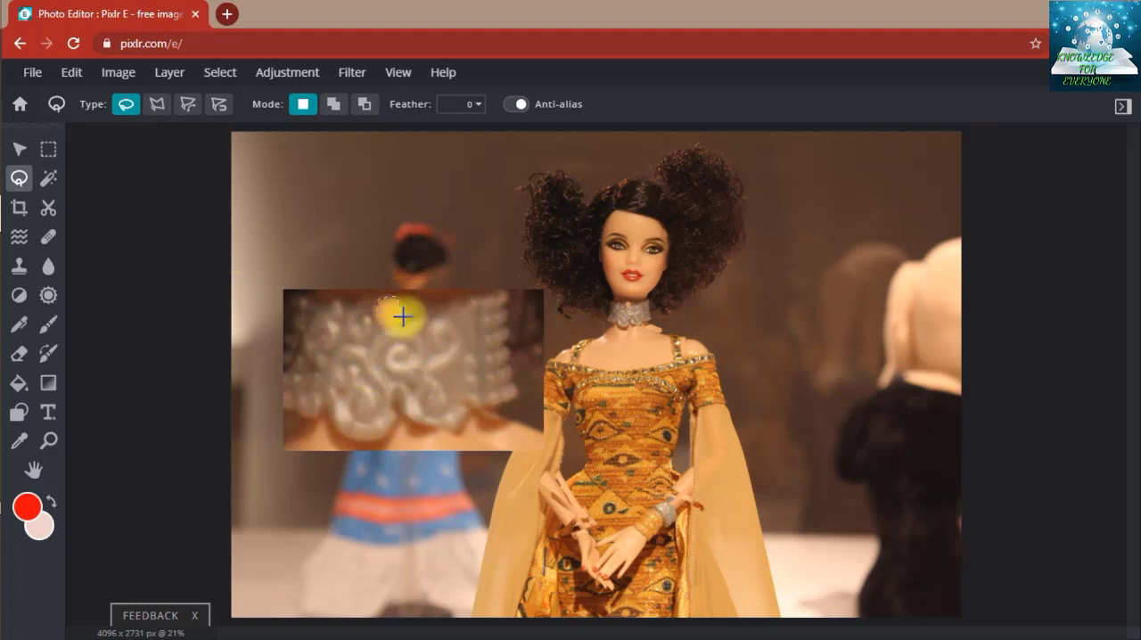
mouse_move(373, 310)
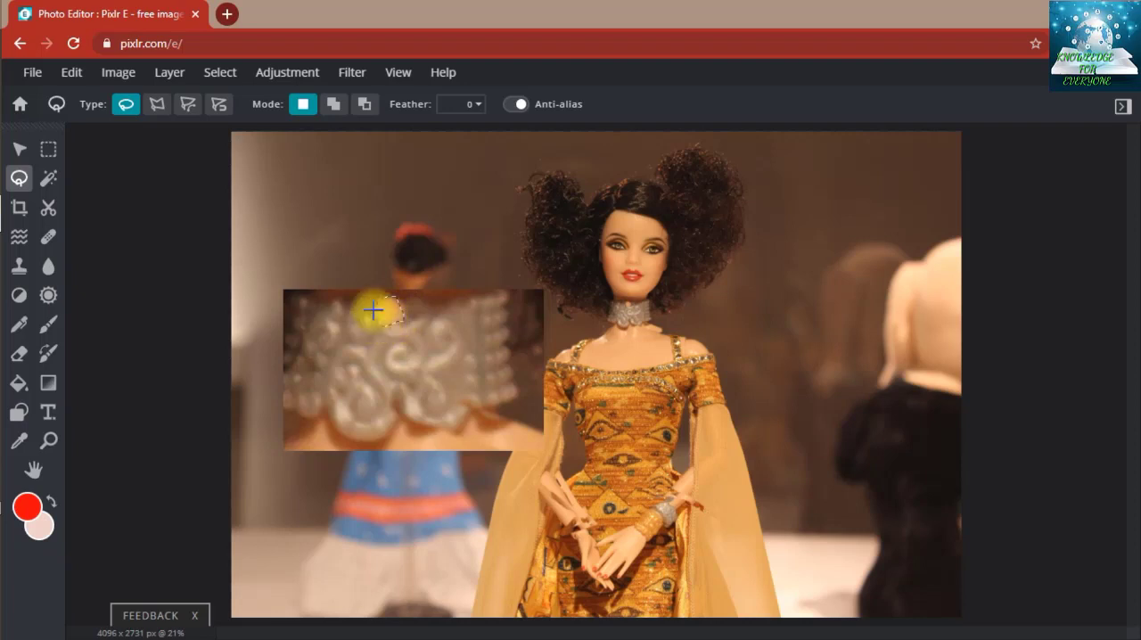
mouse_move(401, 184)
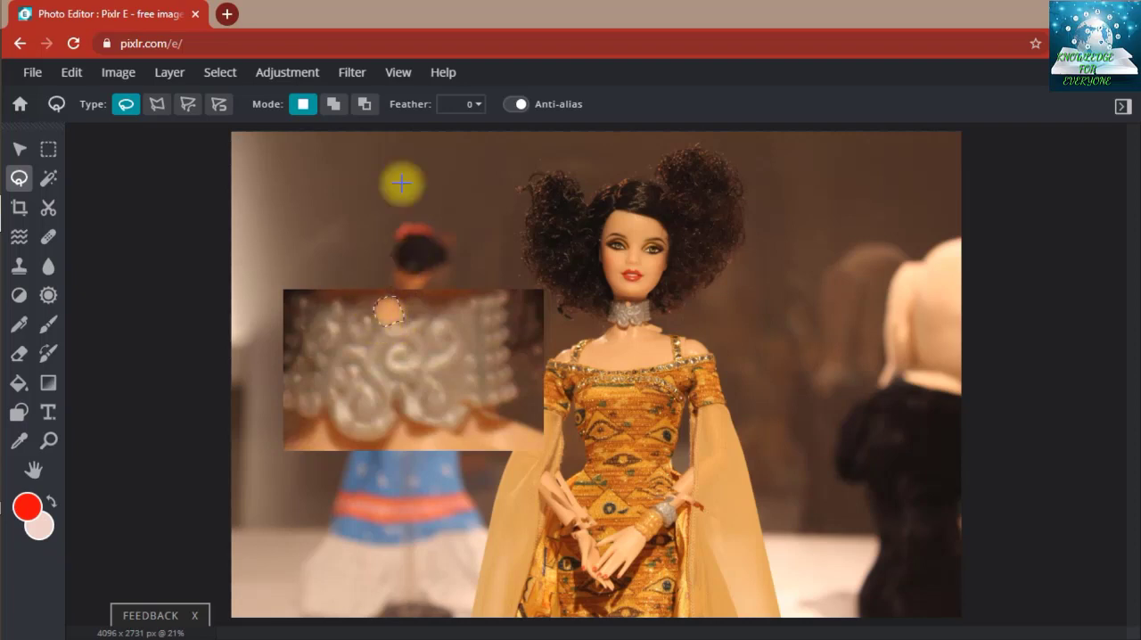
mouse_move(435, 239)
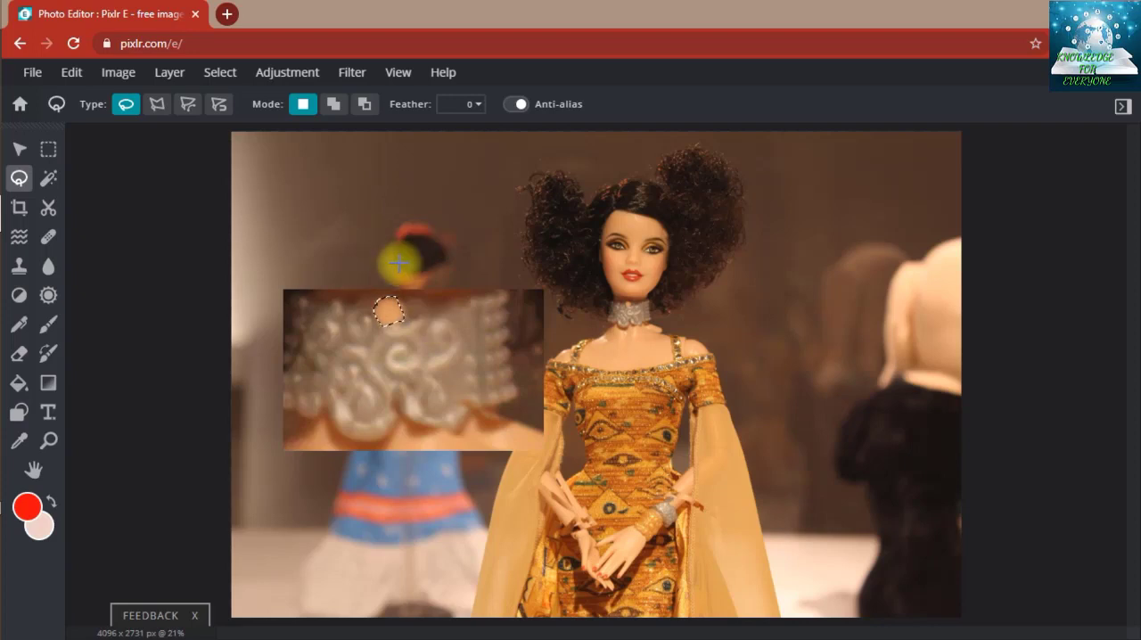
key("ctrl+c")
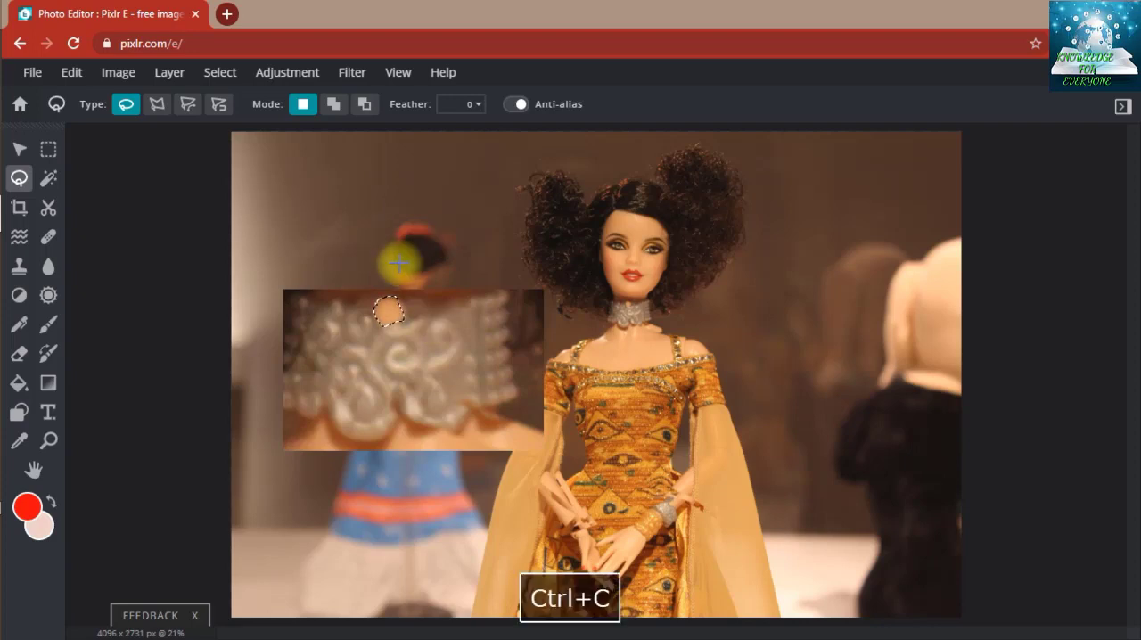
mouse_move(492, 276)
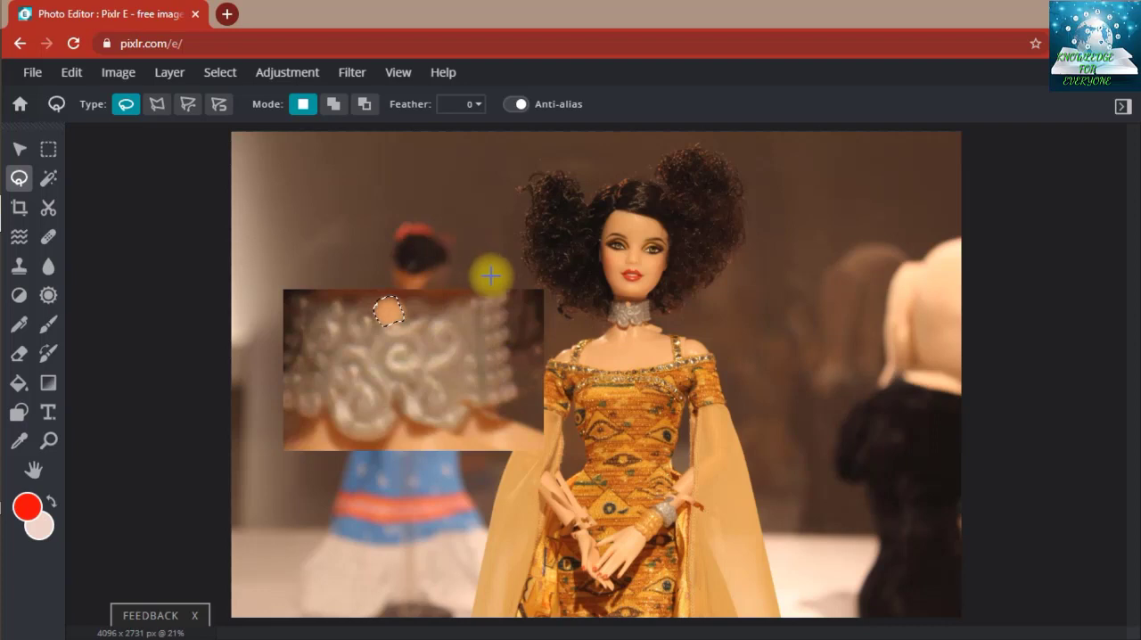
key("ctrl+v")
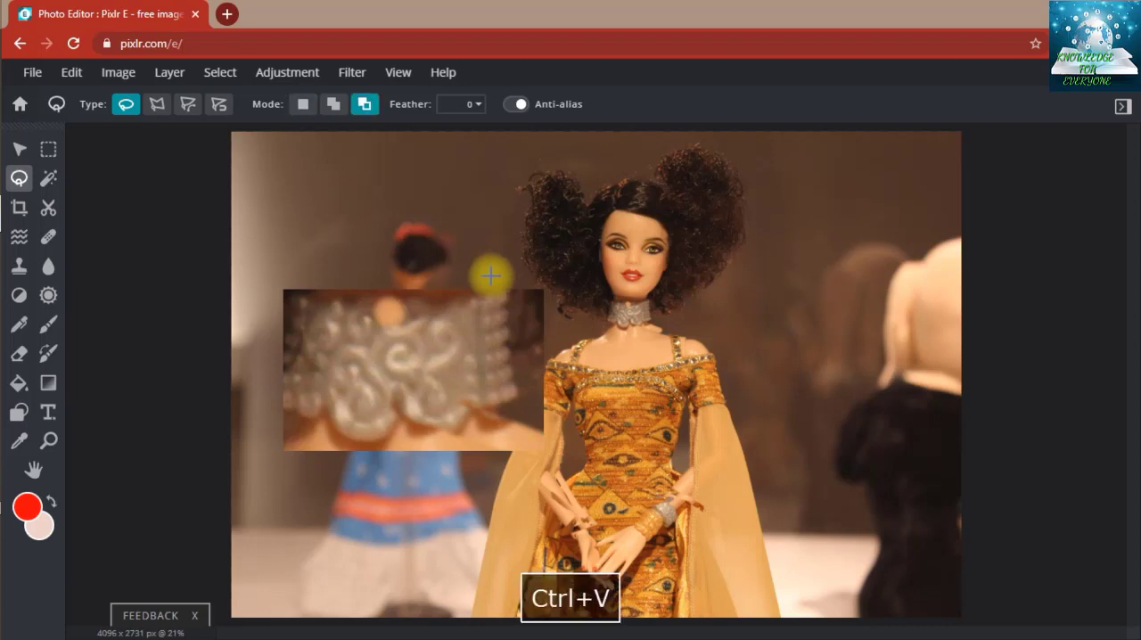
left_click(303, 103)
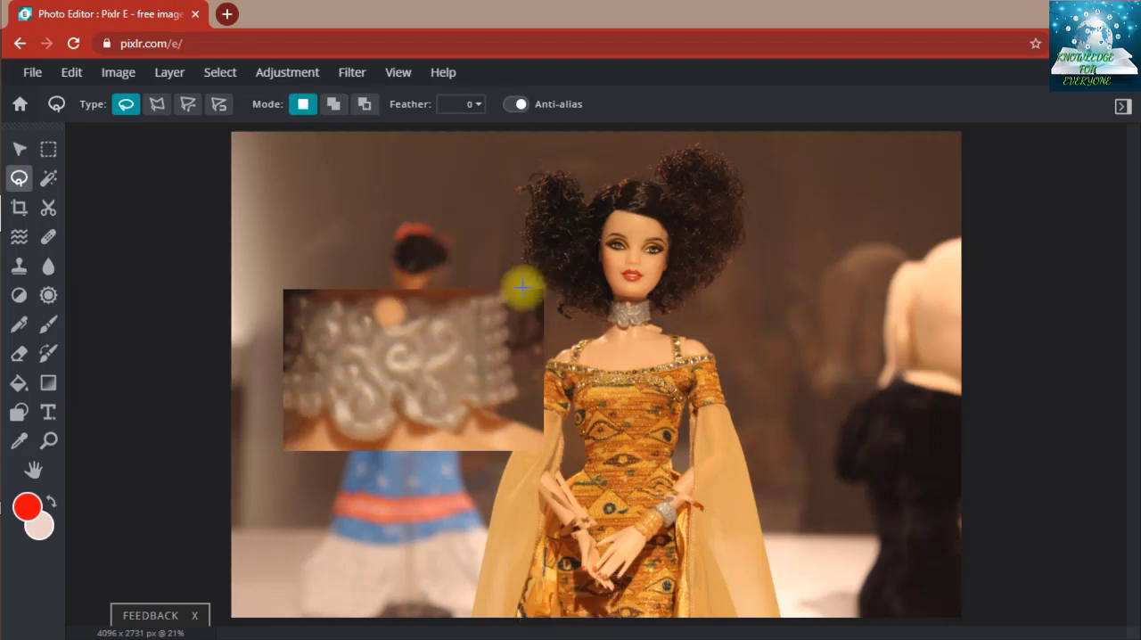
mouse_move(187, 196)
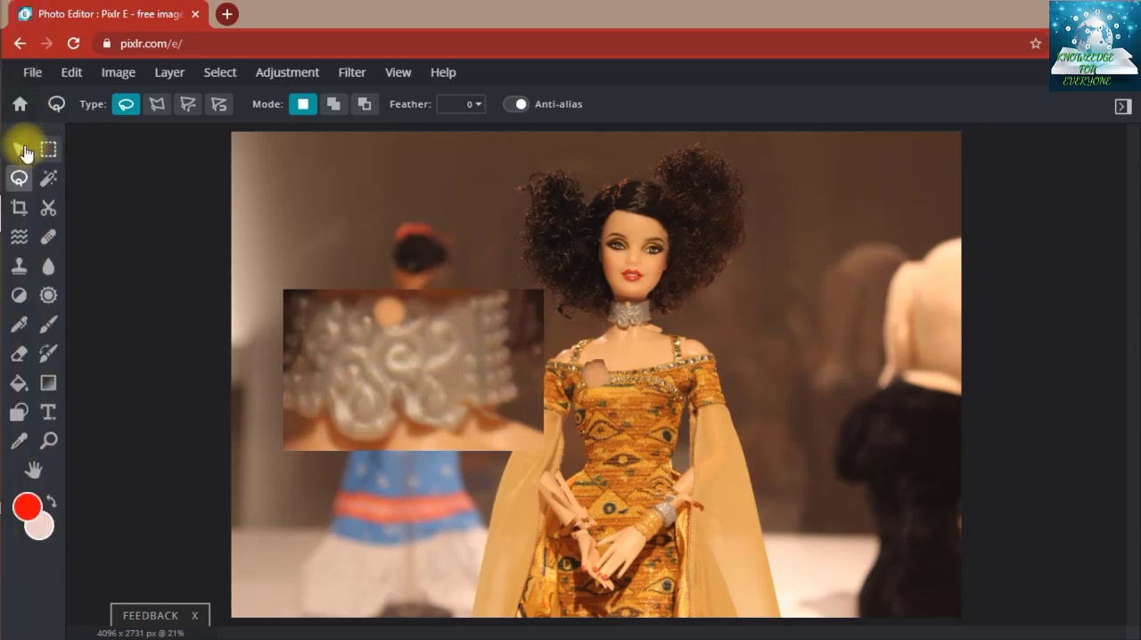
- Switch to the Arrange tool to remove the pasted silver patch layer
left_click(18, 150)
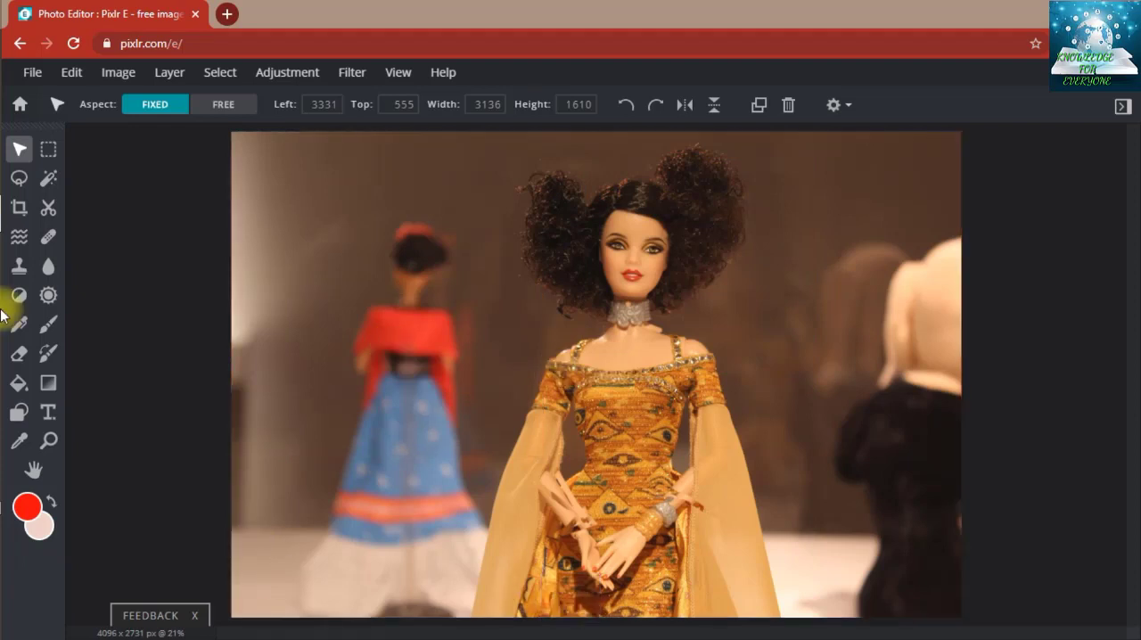
mouse_move(139, 235)
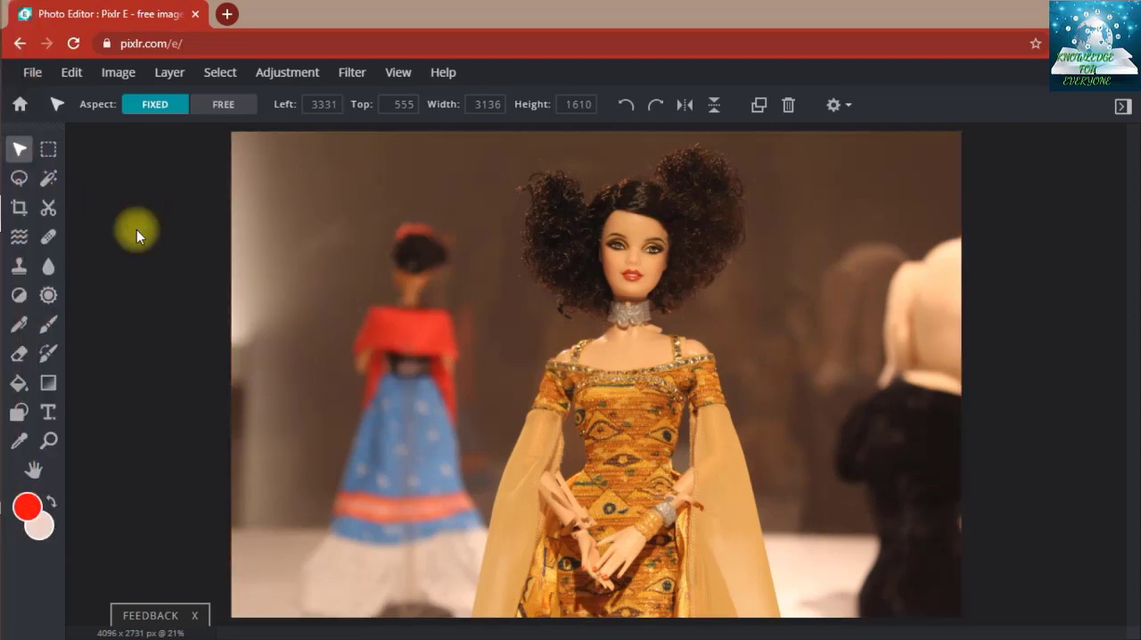
mouse_move(48, 179)
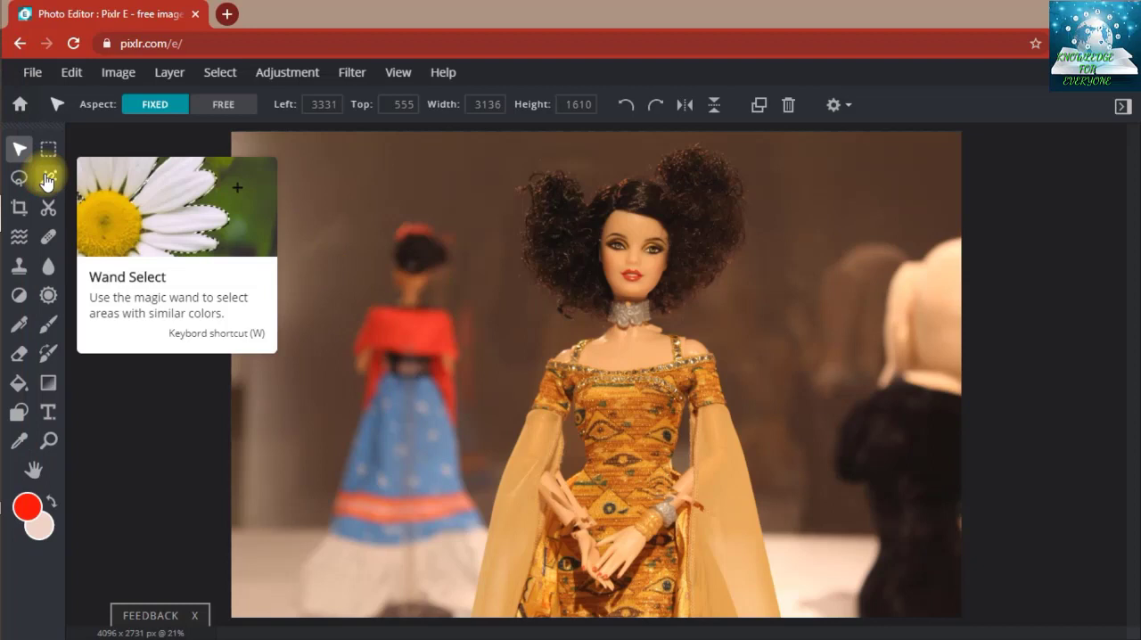
left_click(48, 178)
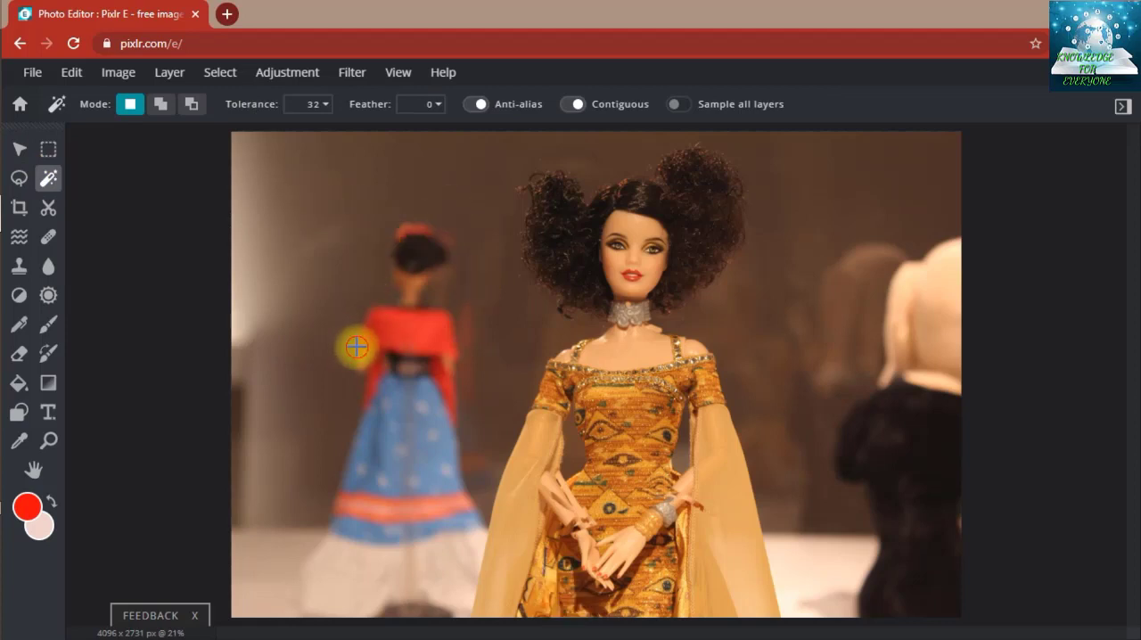
mouse_move(381, 313)
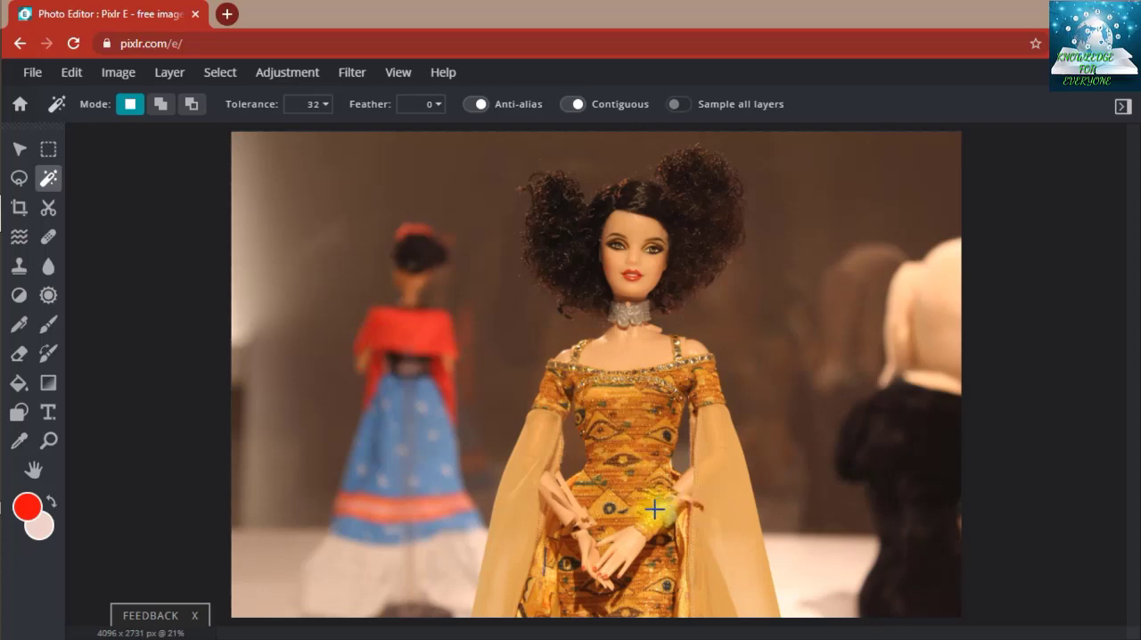
mouse_move(146, 279)
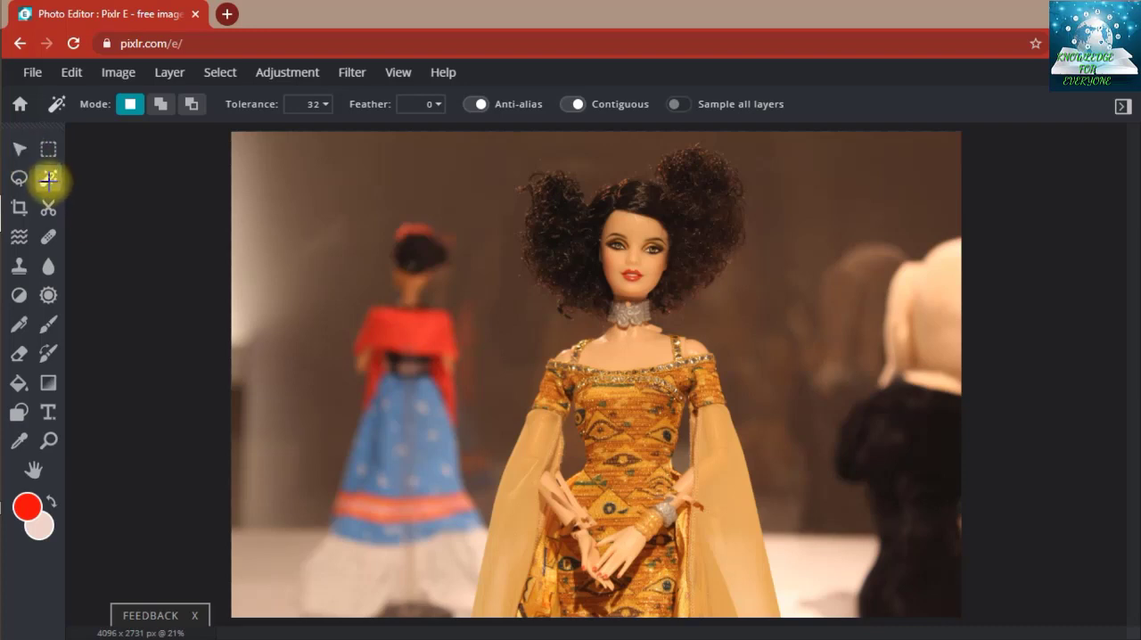
left_click(48, 178)
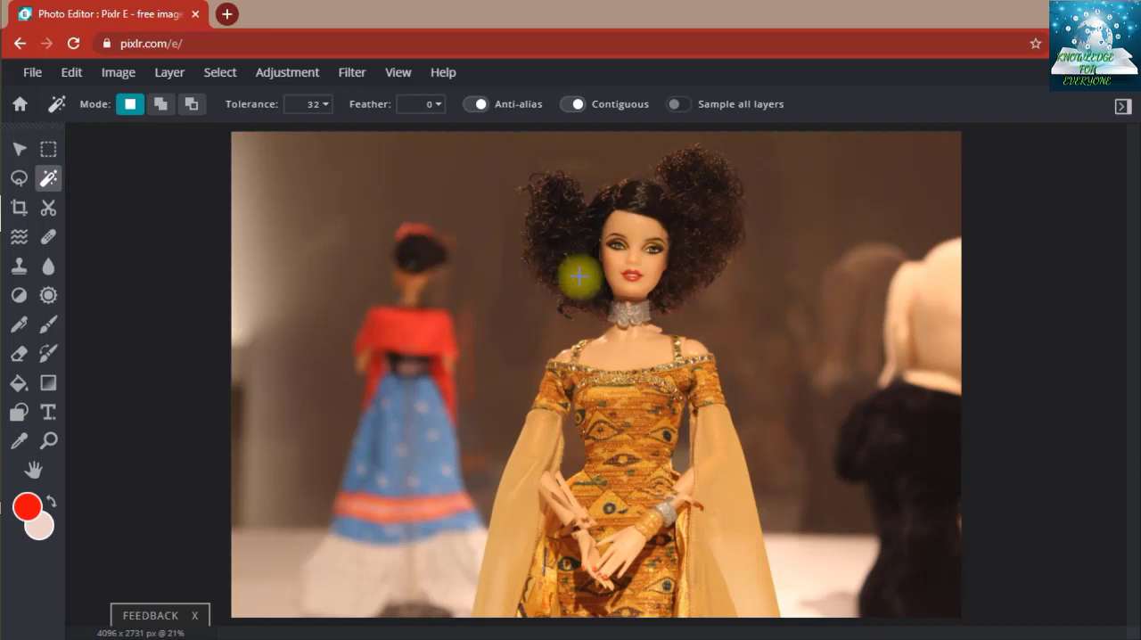
mouse_move(688, 103)
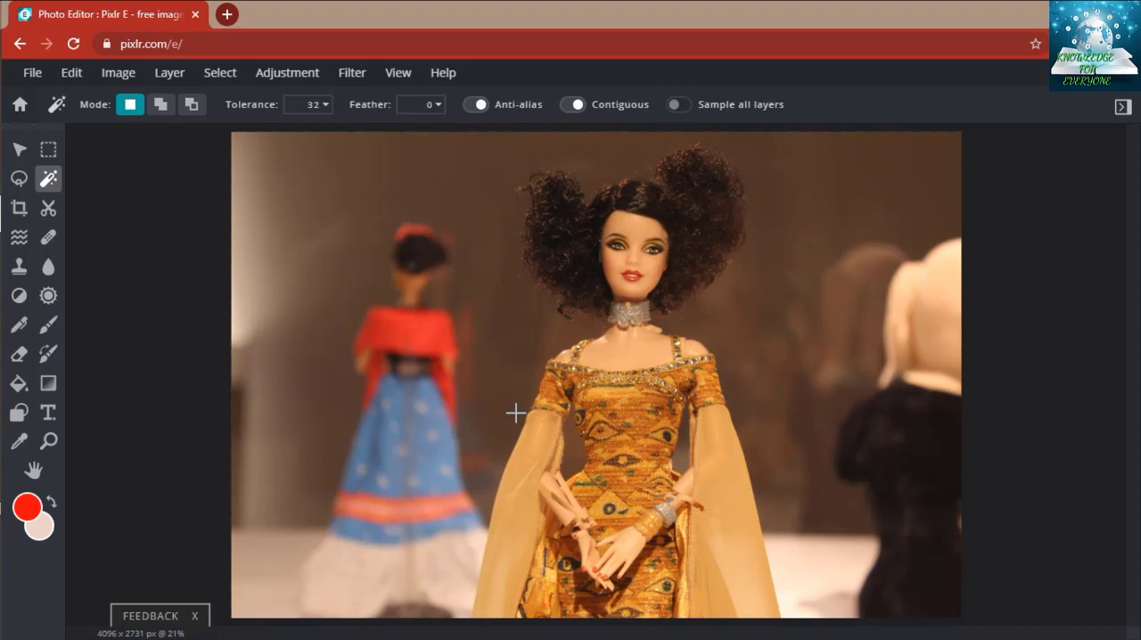
mouse_move(624, 401)
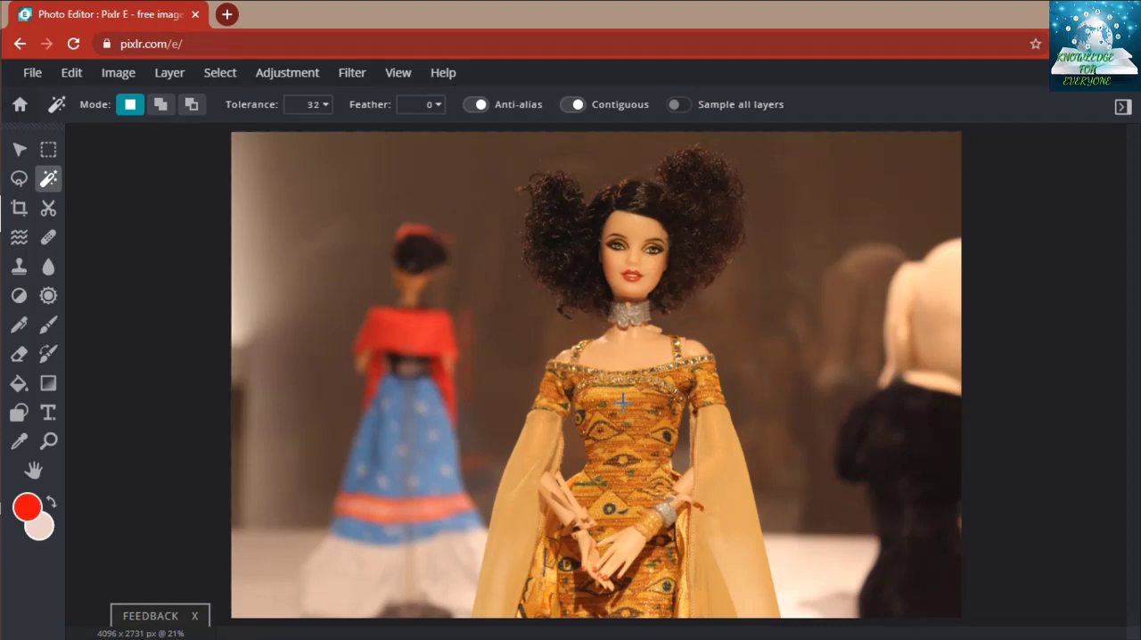
mouse_move(587, 203)
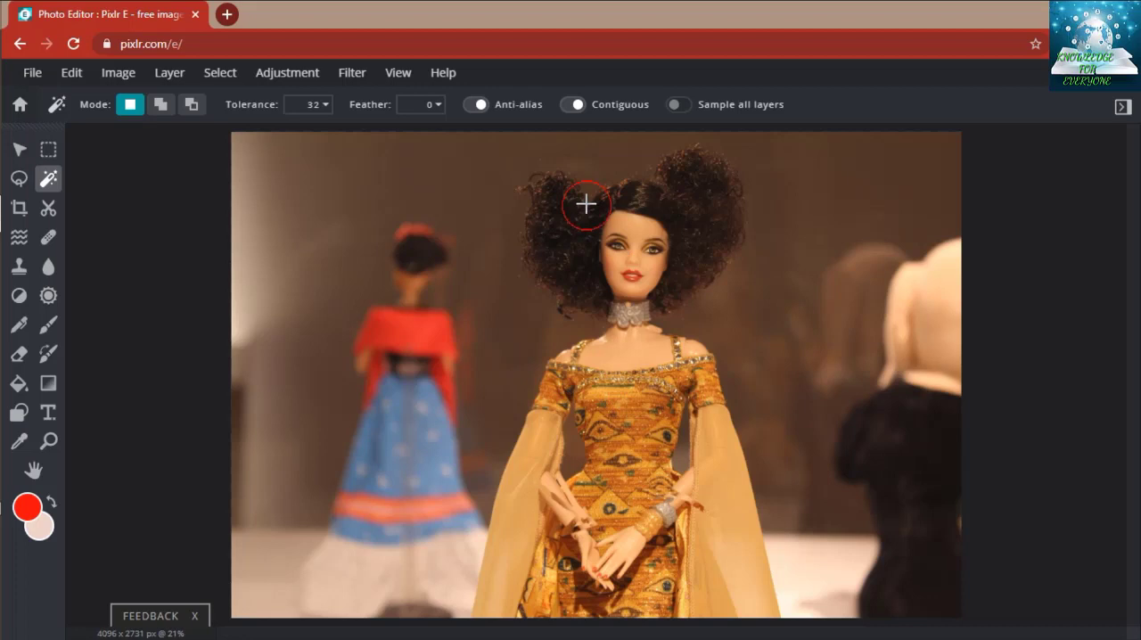
mouse_move(546, 174)
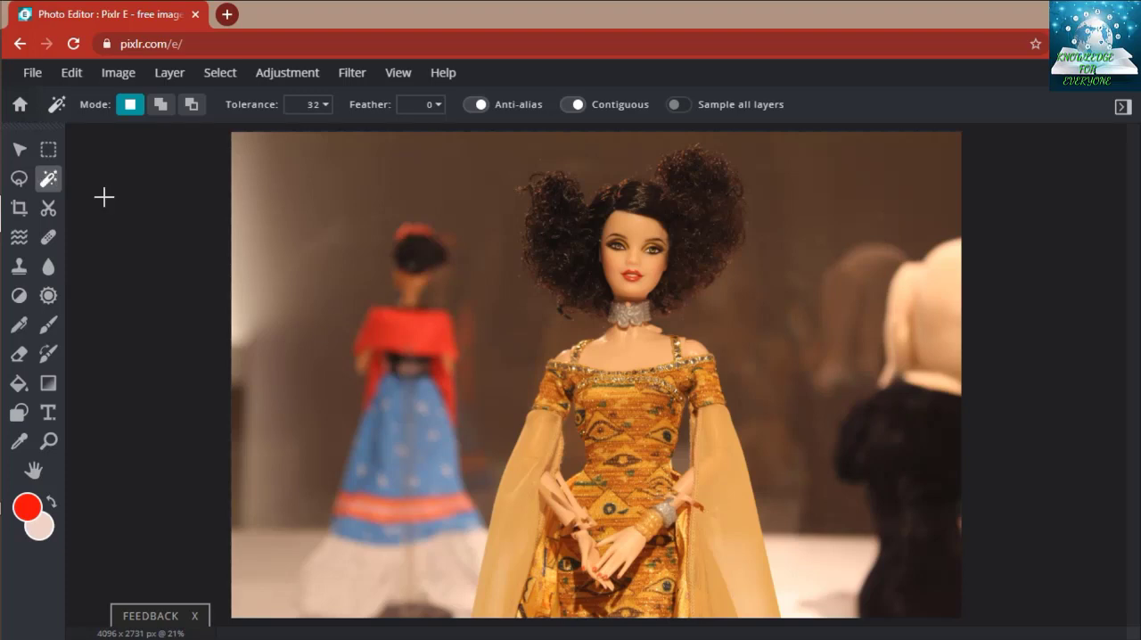
mouse_move(344, 390)
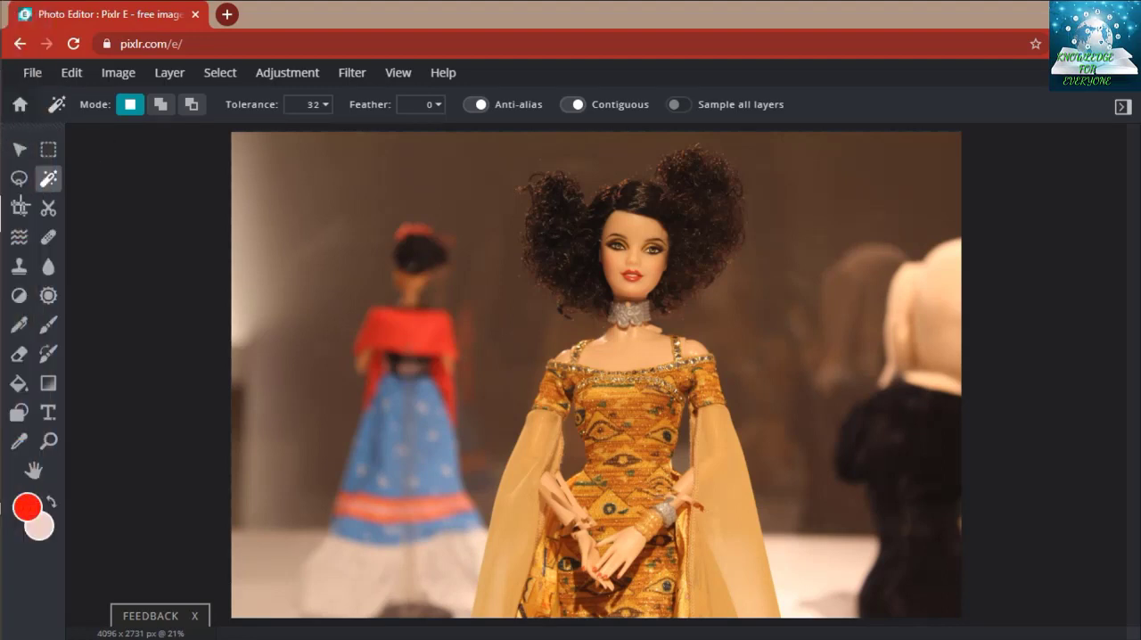
mouse_move(3, 218)
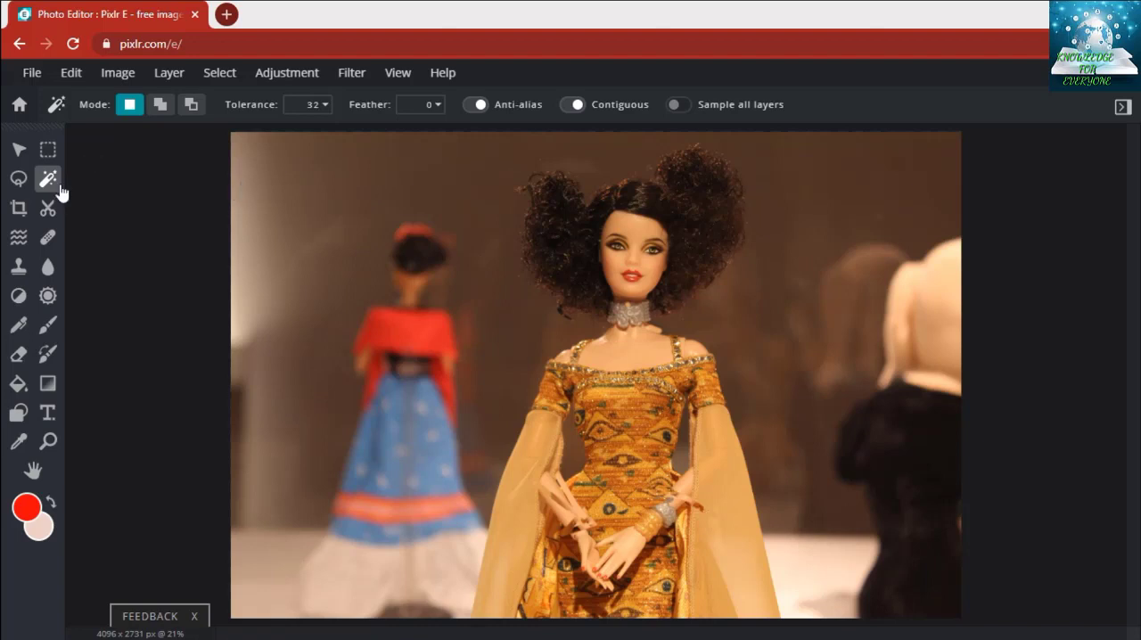
mouse_move(48, 178)
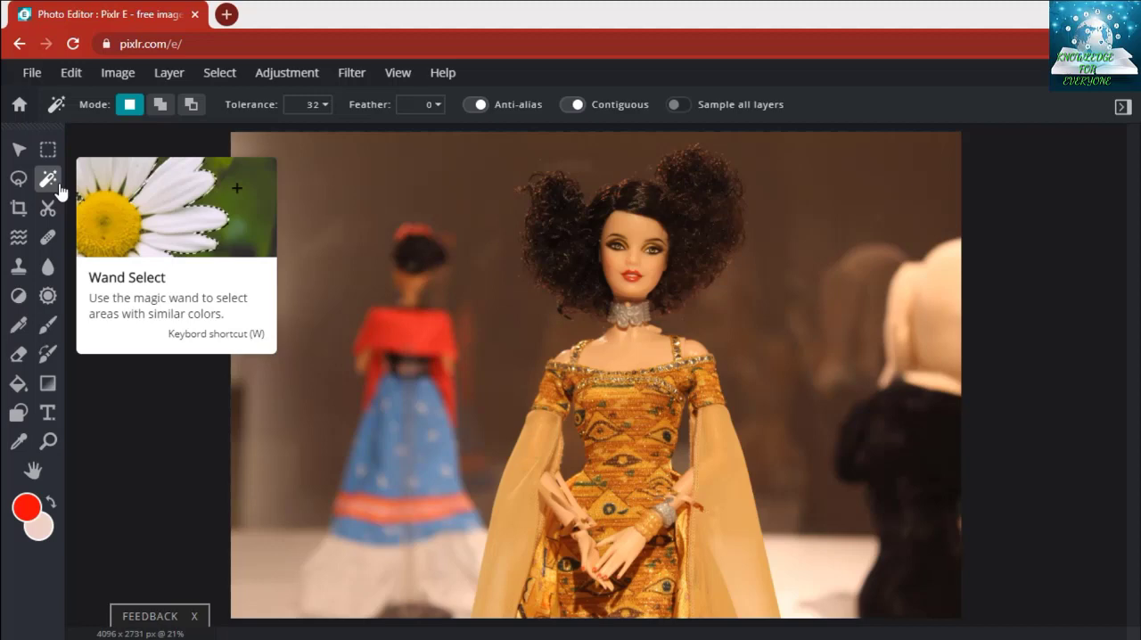
mouse_move(188, 236)
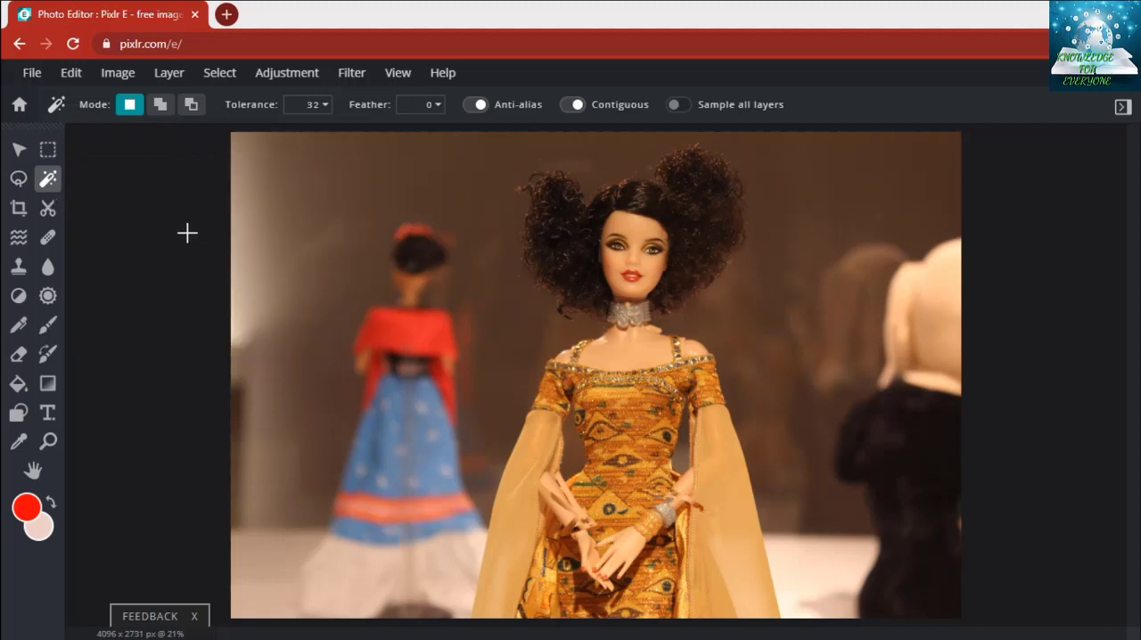
mouse_move(606, 369)
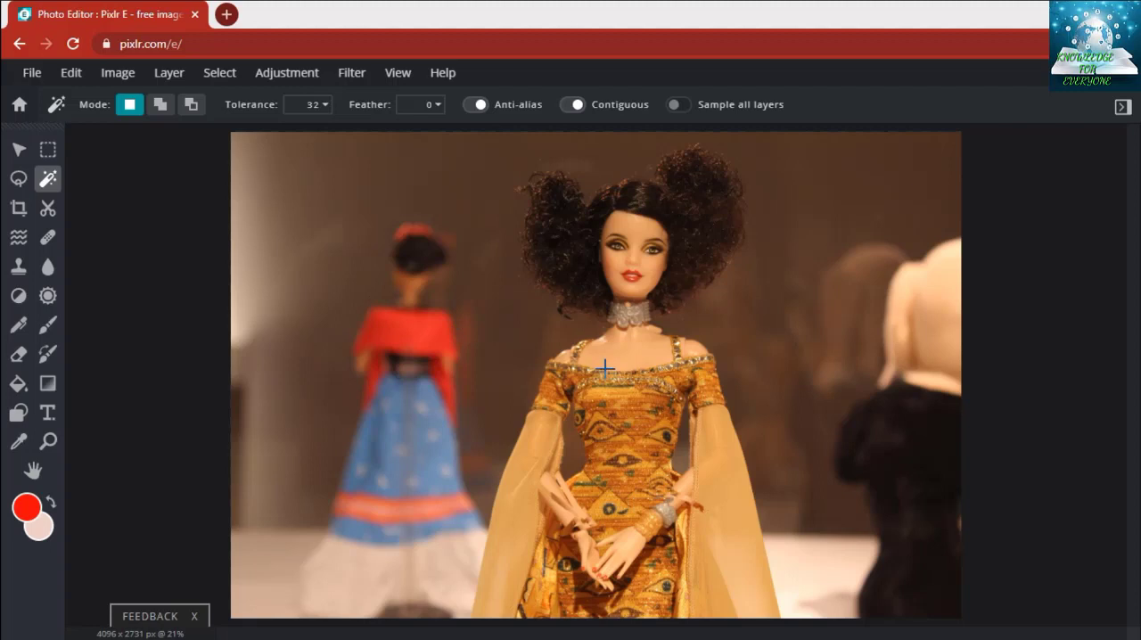
mouse_move(620, 465)
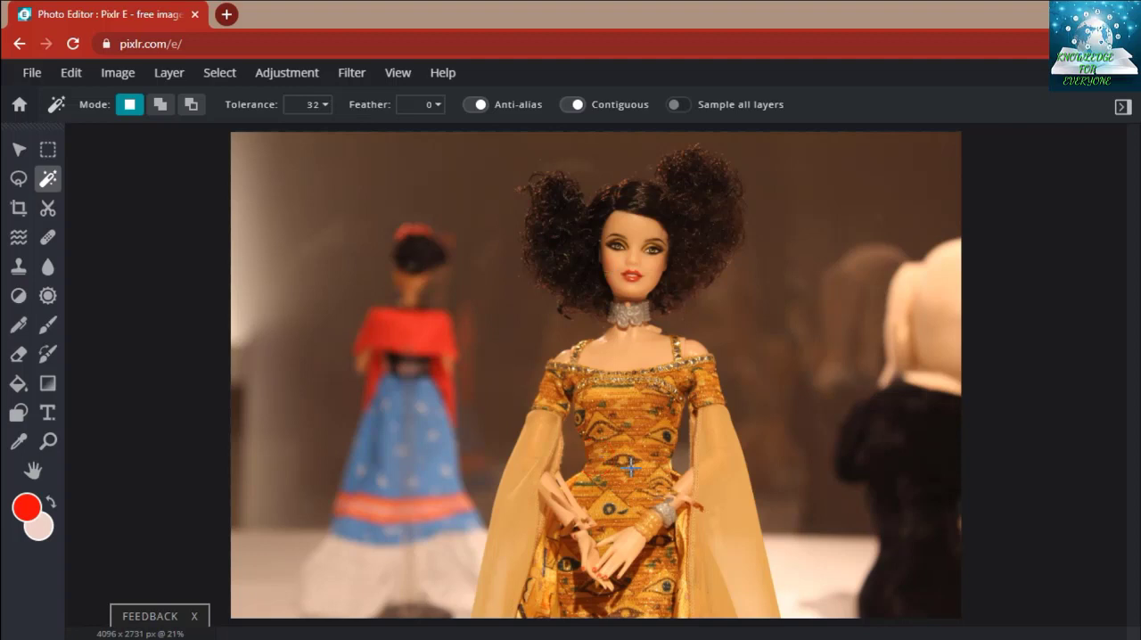
mouse_move(638, 459)
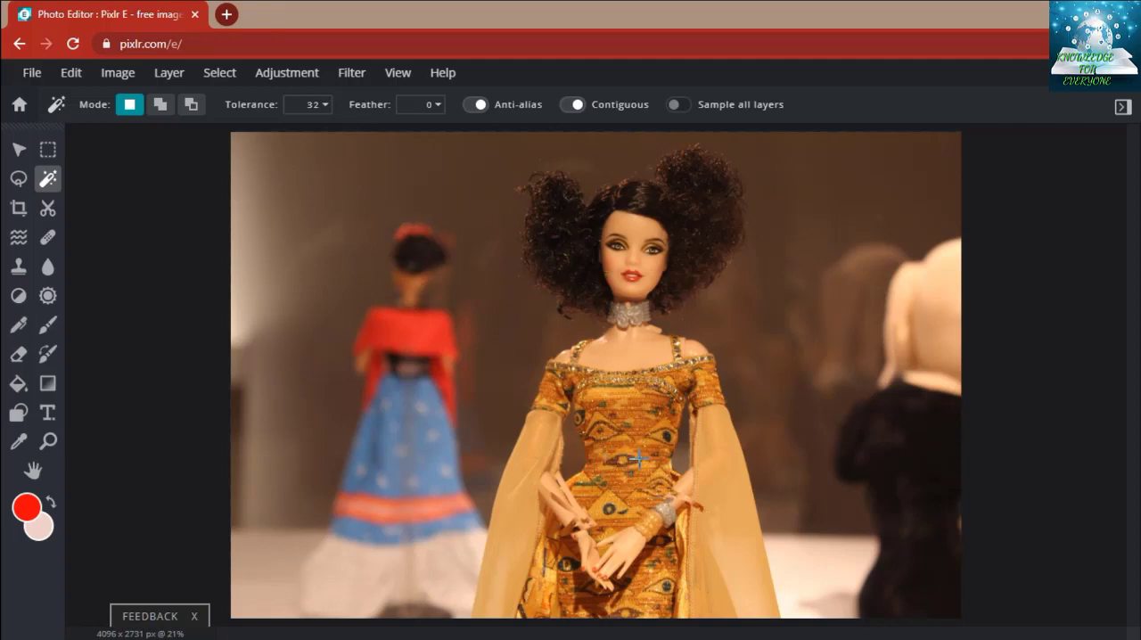
mouse_move(684, 307)
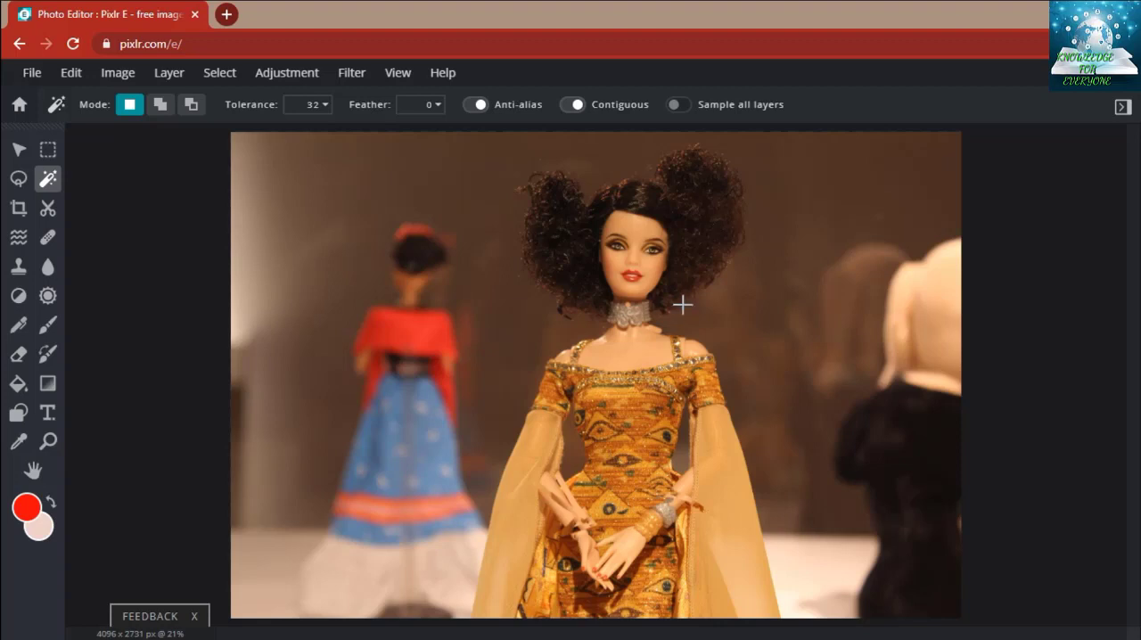
mouse_move(600, 209)
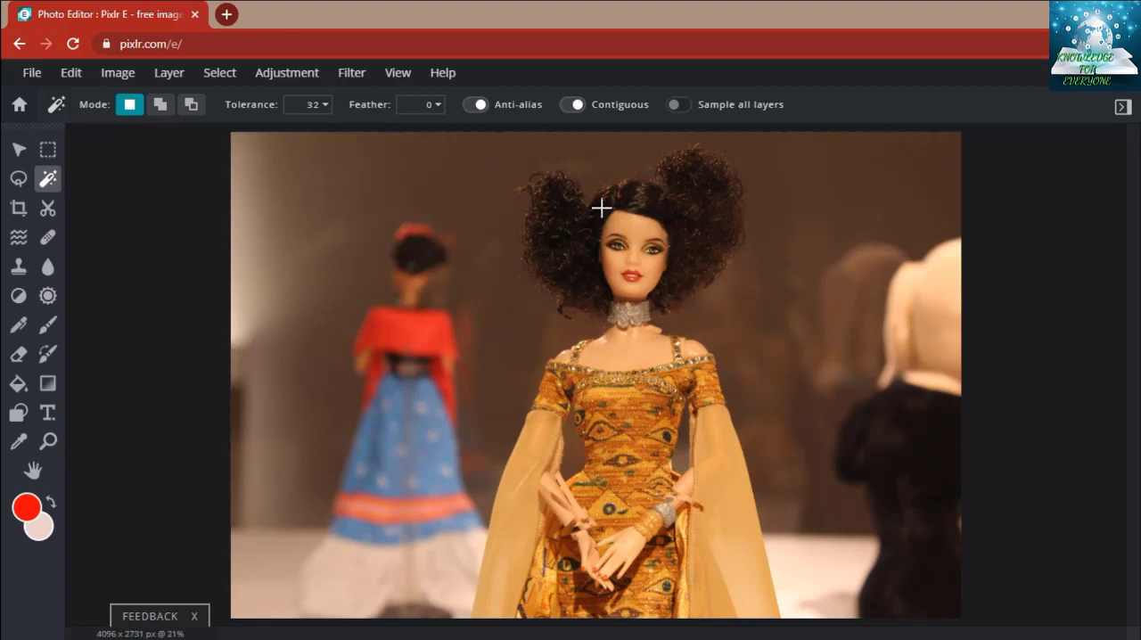
mouse_move(692, 199)
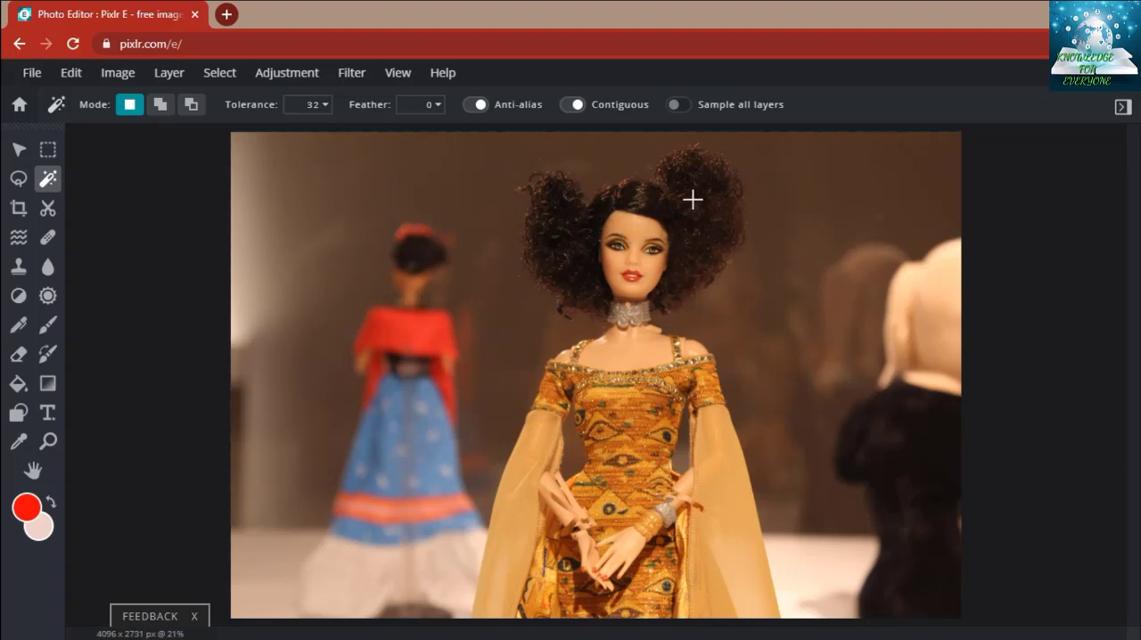
mouse_move(532, 168)
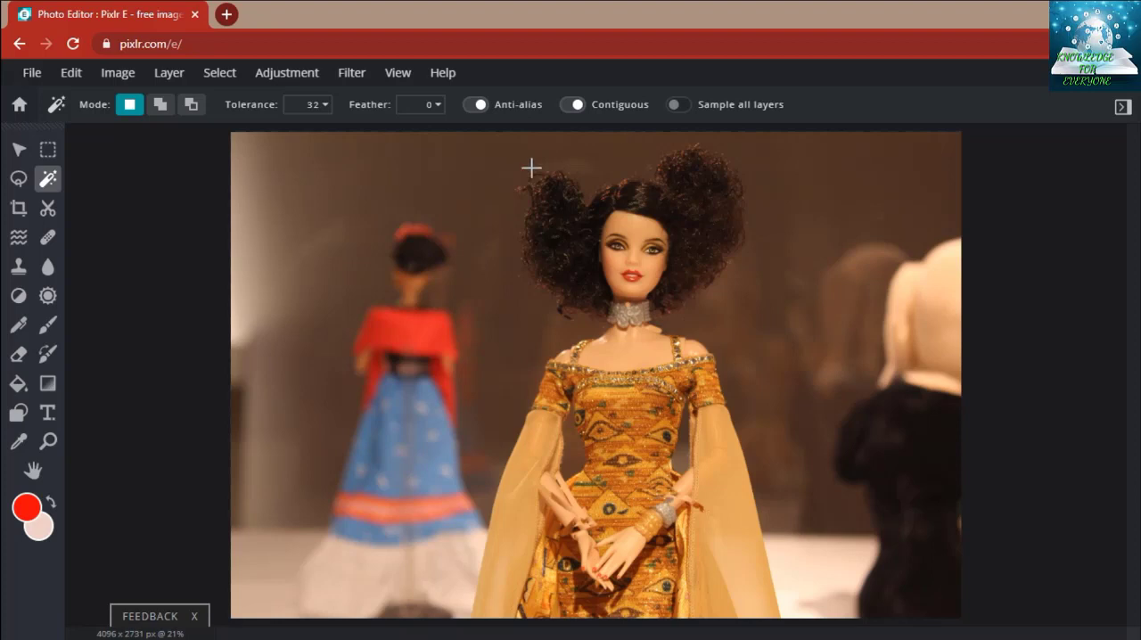
mouse_move(513, 189)
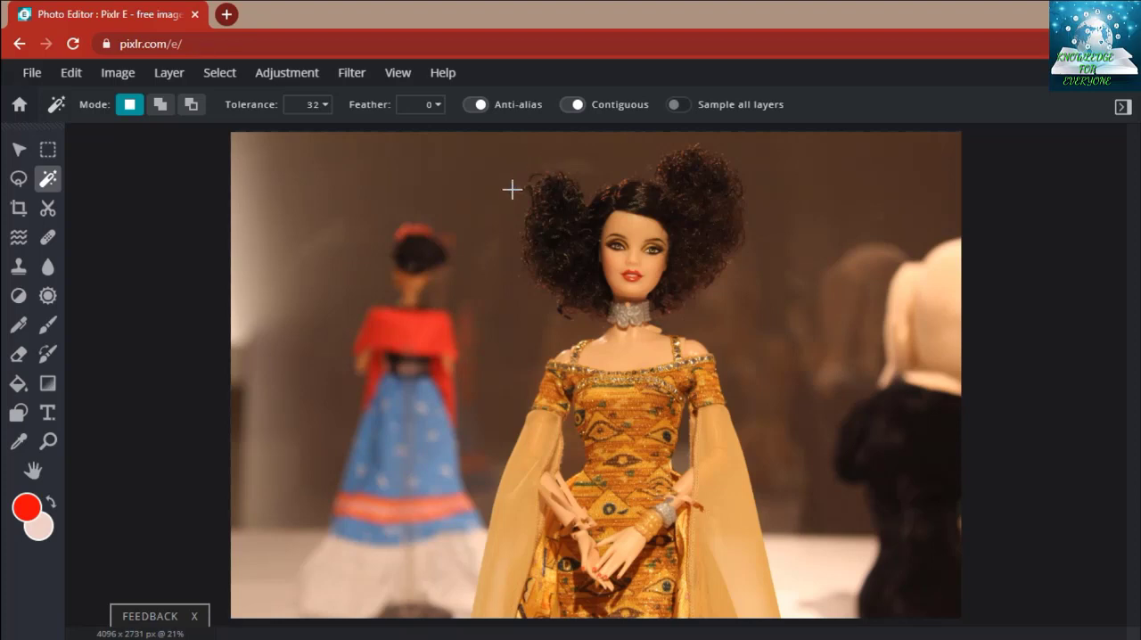
mouse_move(531, 171)
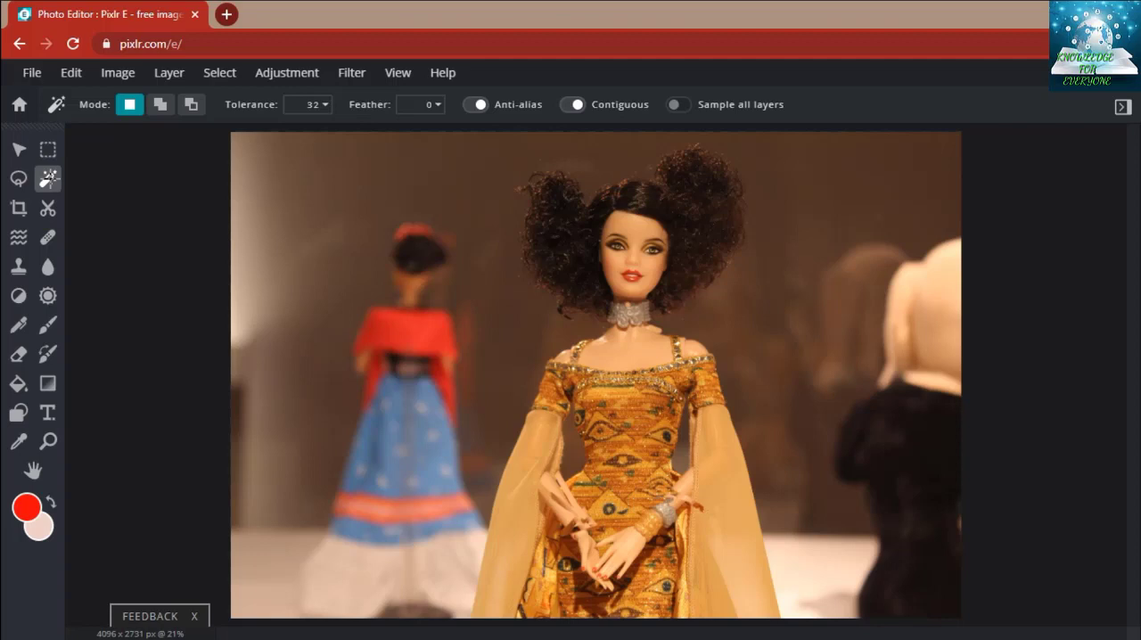
mouse_move(48, 176)
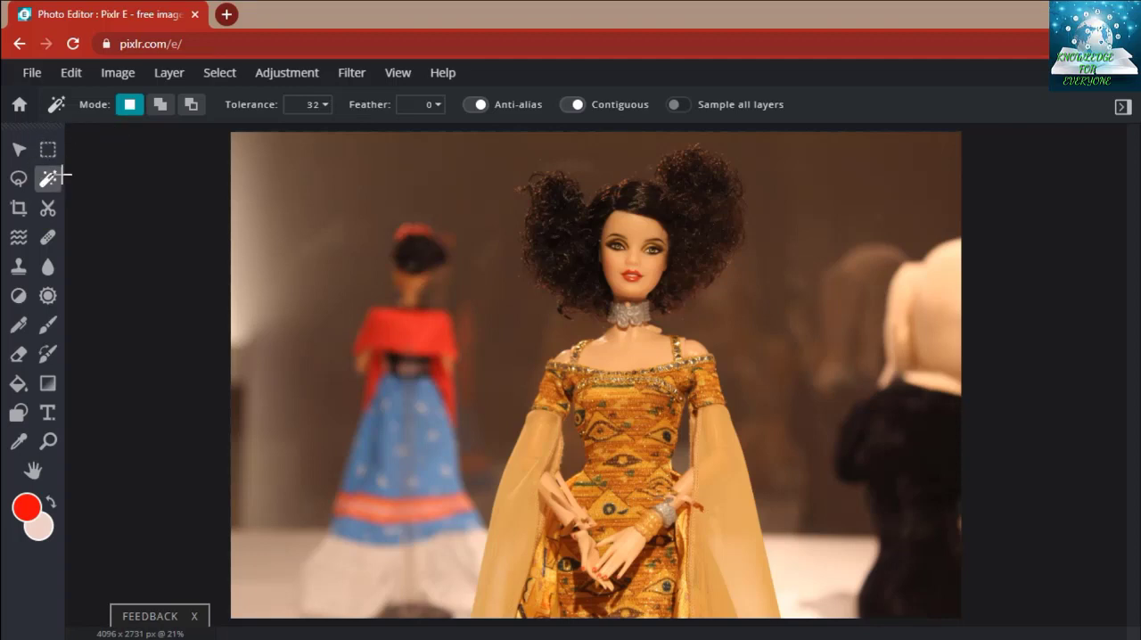
mouse_move(20, 172)
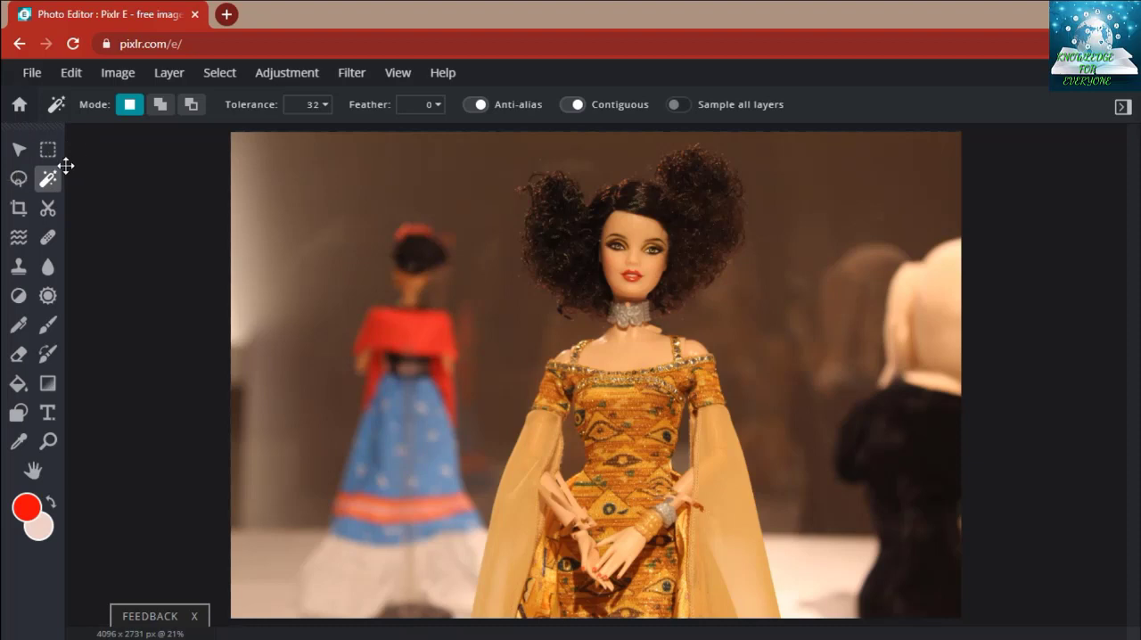
mouse_move(53, 169)
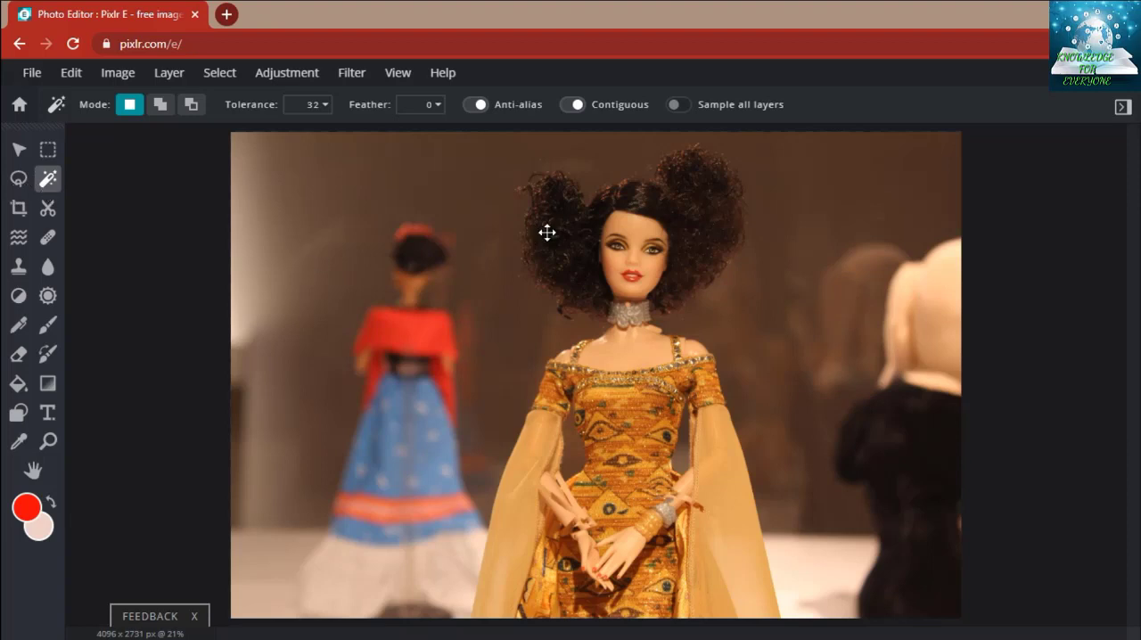
mouse_move(580, 278)
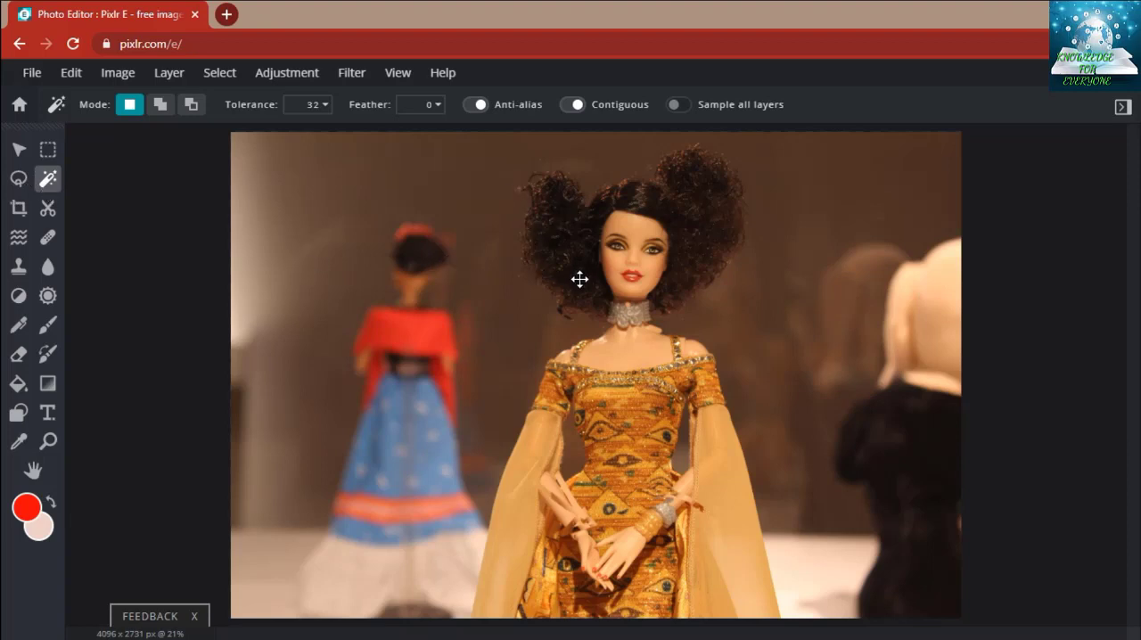
mouse_move(25, 205)
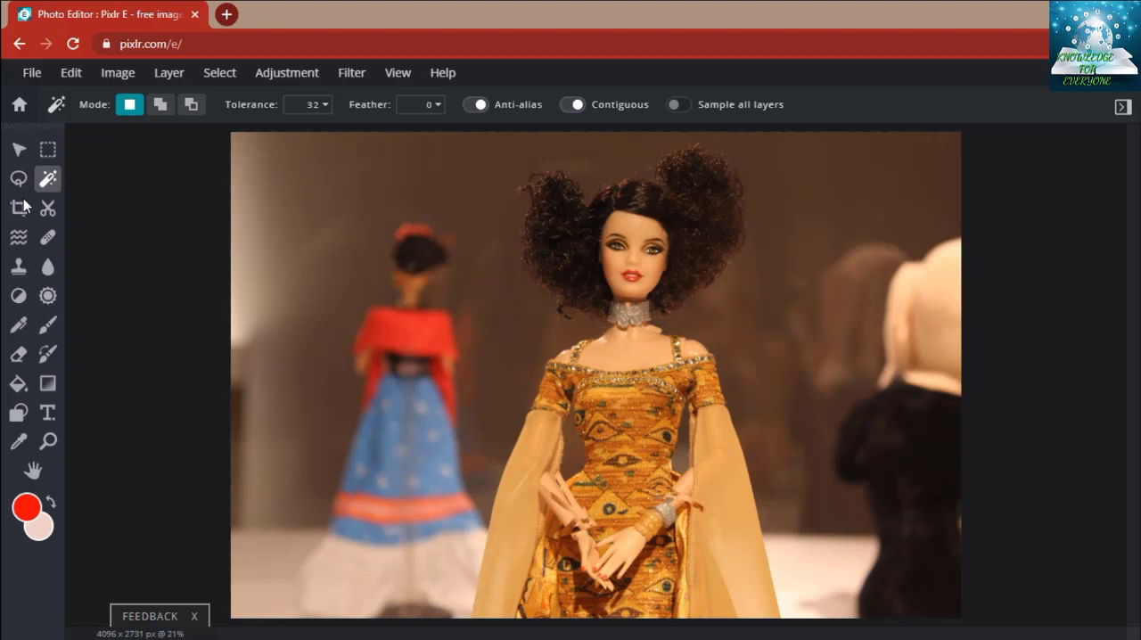
mouse_move(20, 207)
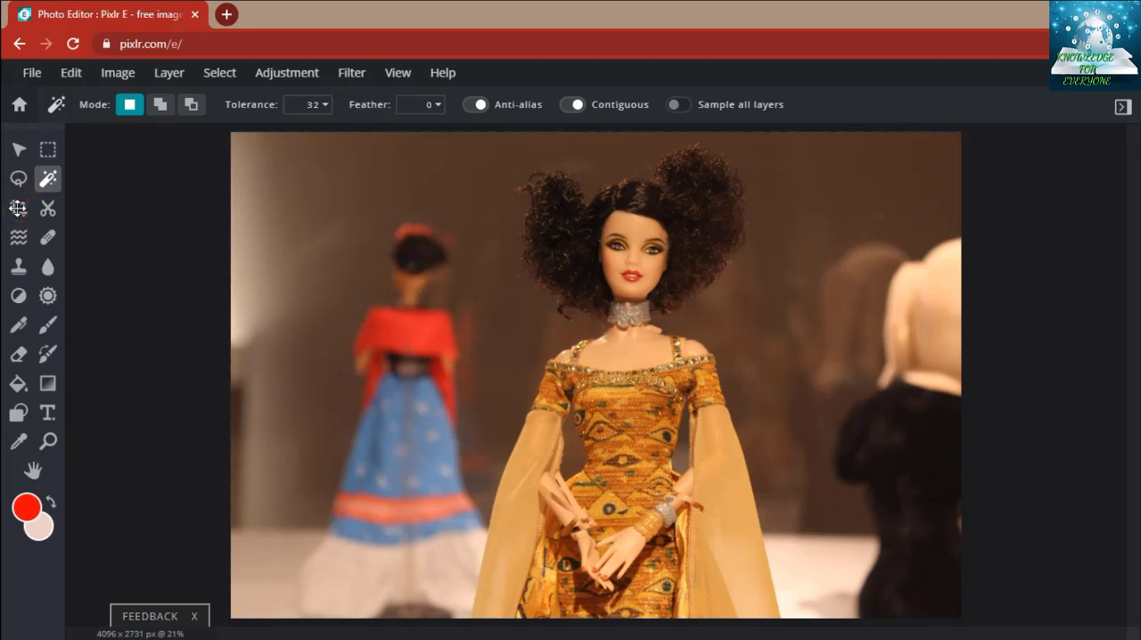
key("c")
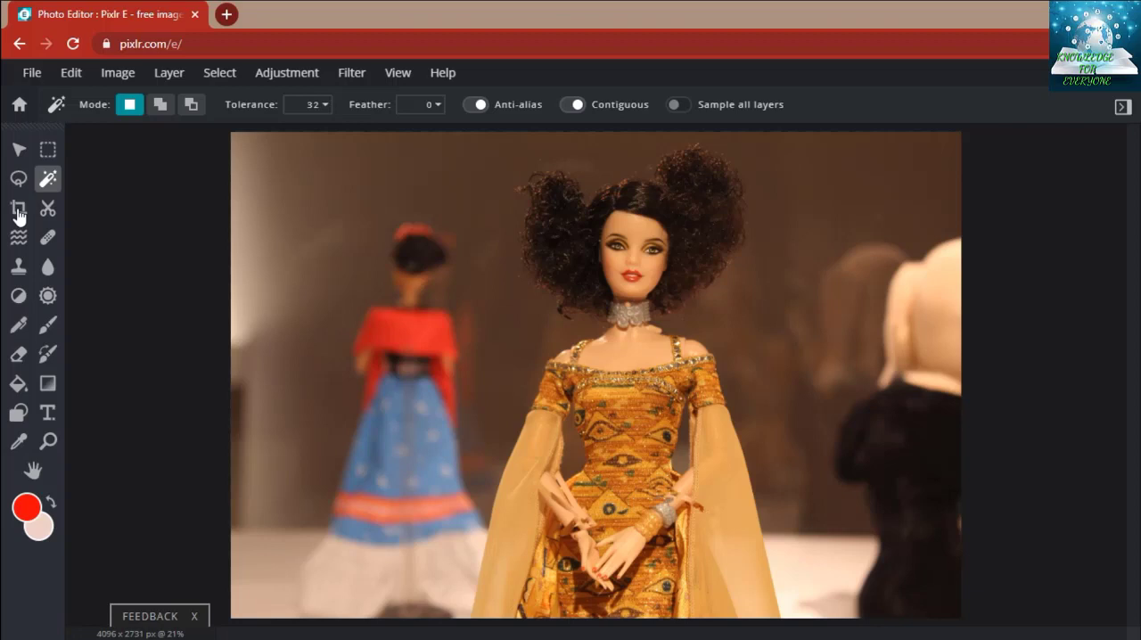
- Activate the Crop tool, shrink the frame from the top-left, then restore it to the full photo
left_click(18, 207)
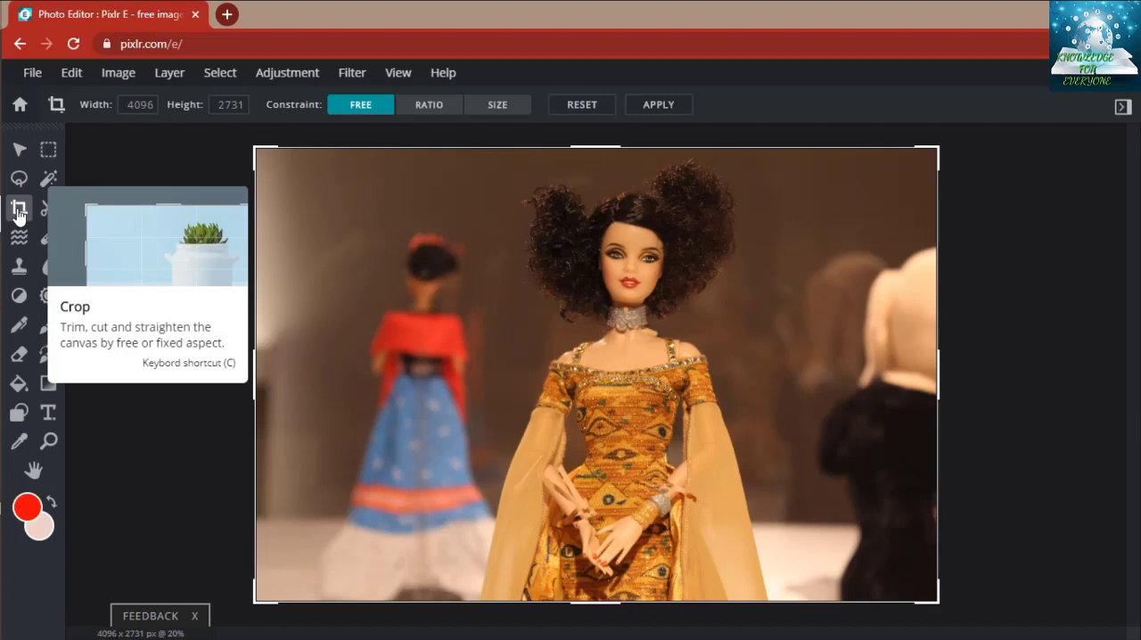
mouse_move(19, 210)
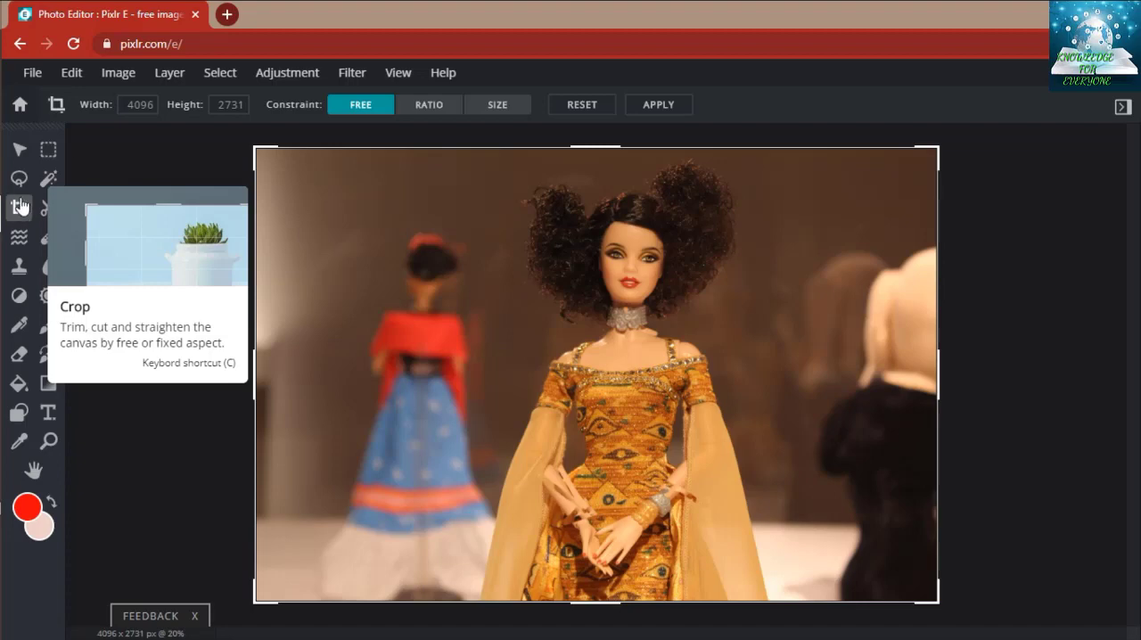
mouse_move(299, 221)
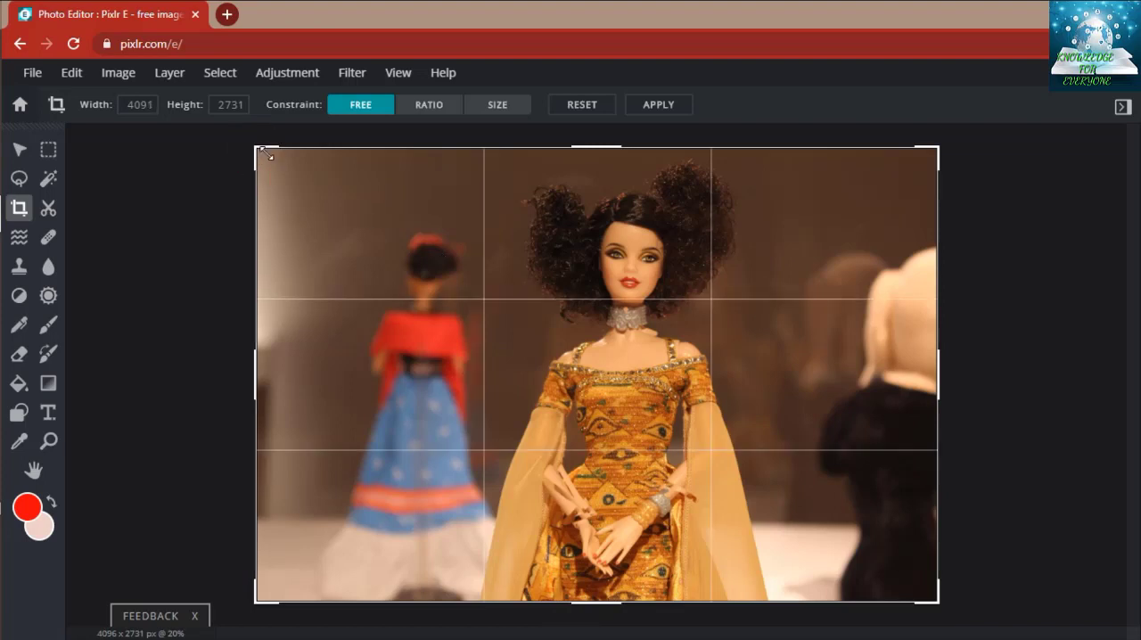
left_click_drag(258, 152, 424, 189)
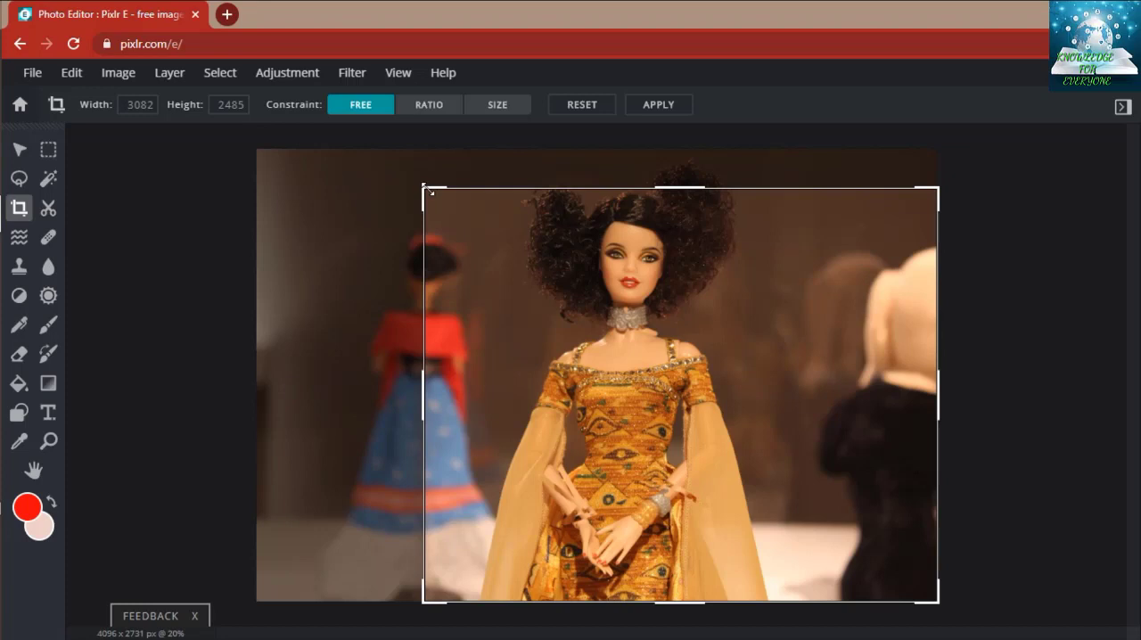
left_click_drag(426, 189, 257, 149)
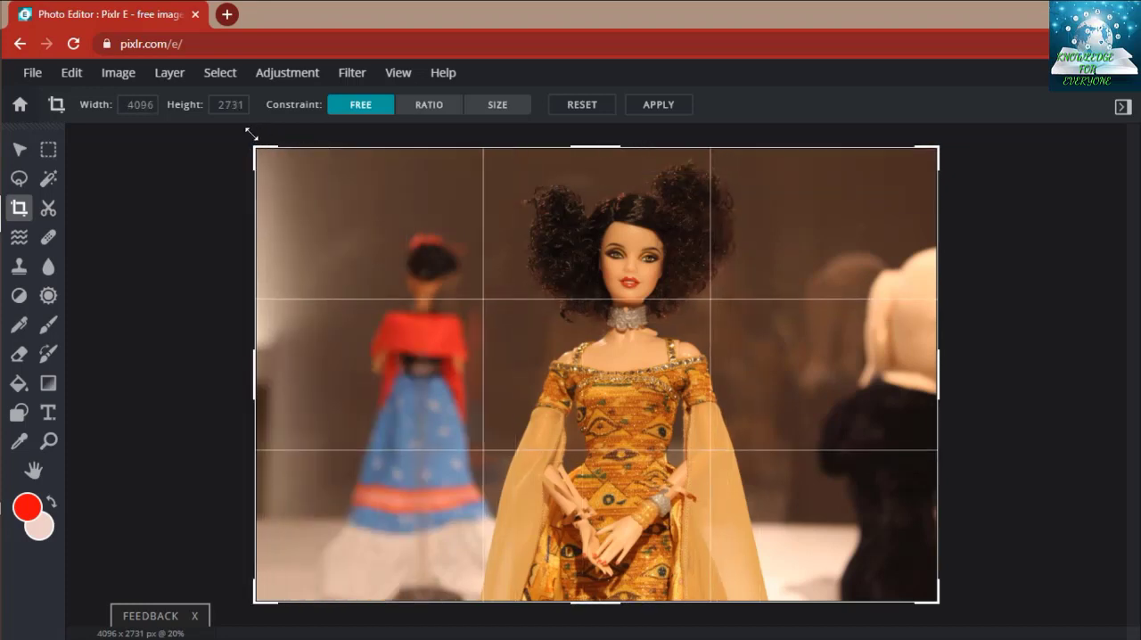